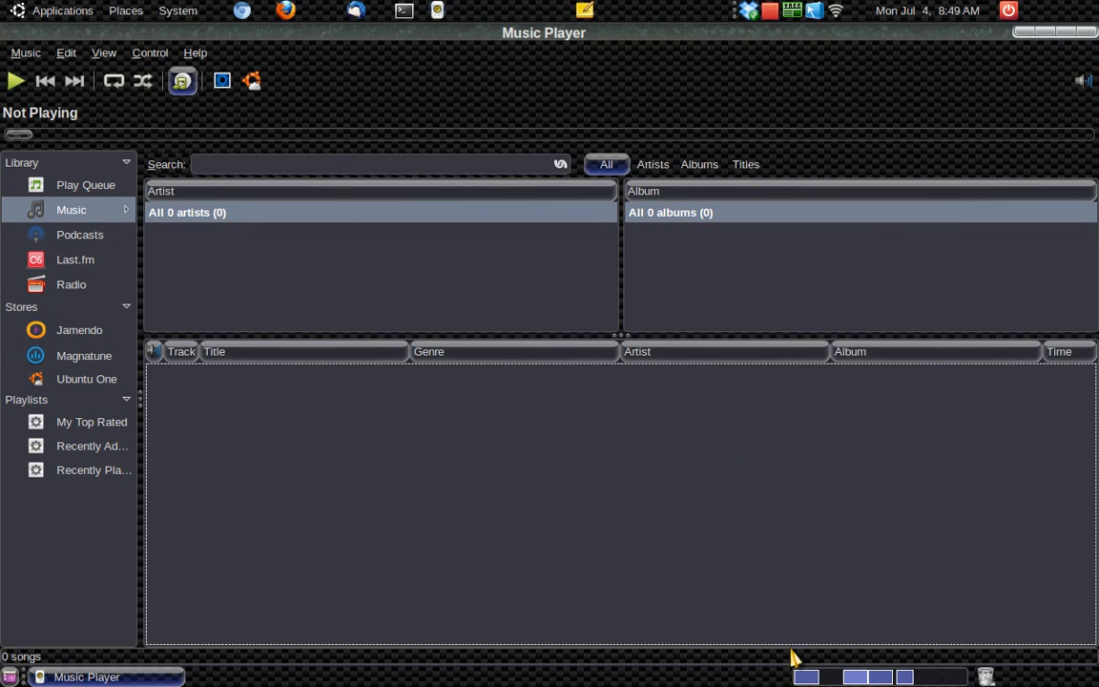
mouse_move(563, 341)
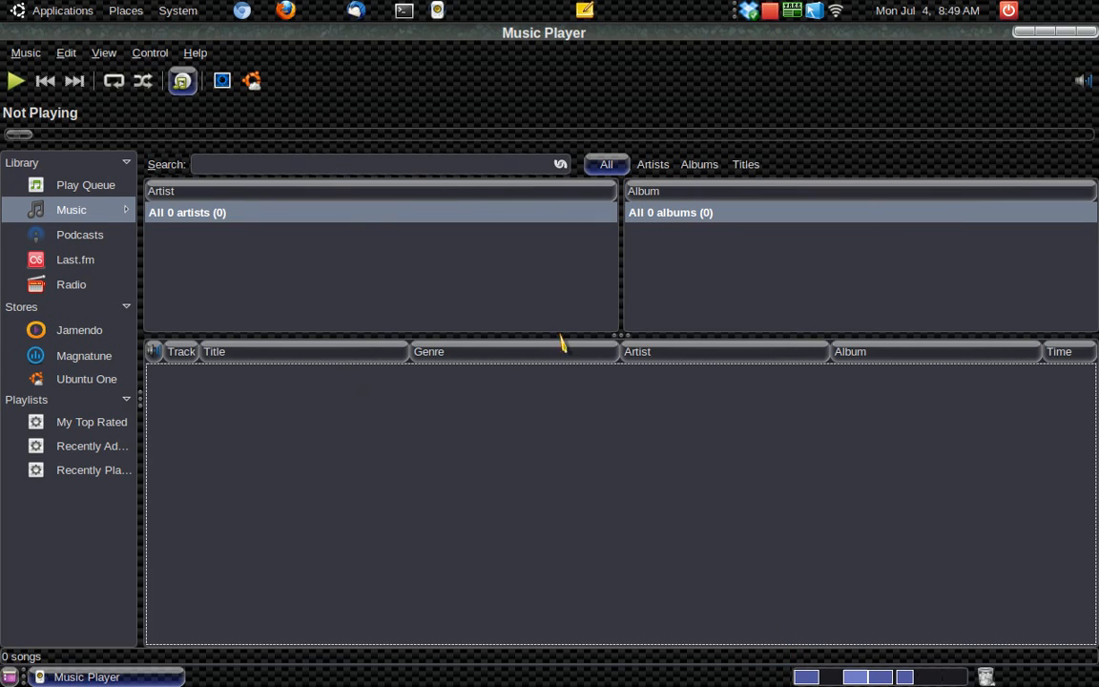
mouse_move(824, 412)
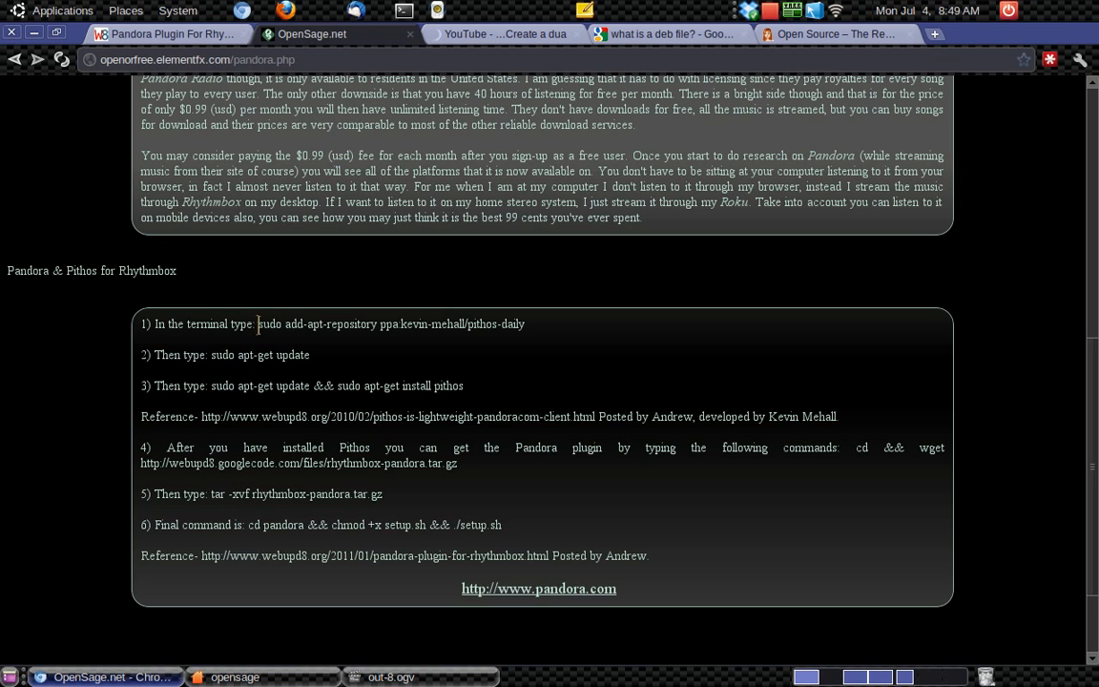
Paste the add-apt-repository pithos-daily command into the terminal and run it with the sudo password.
left_click_drag(258, 324, 523, 325)
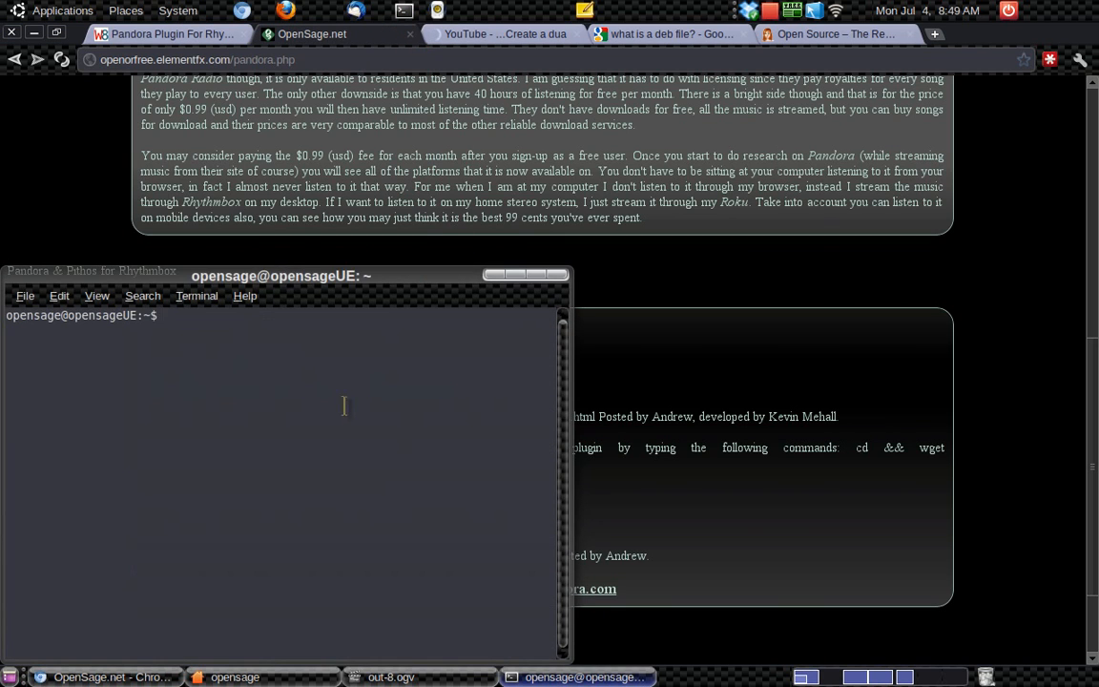
right_click(343, 401)
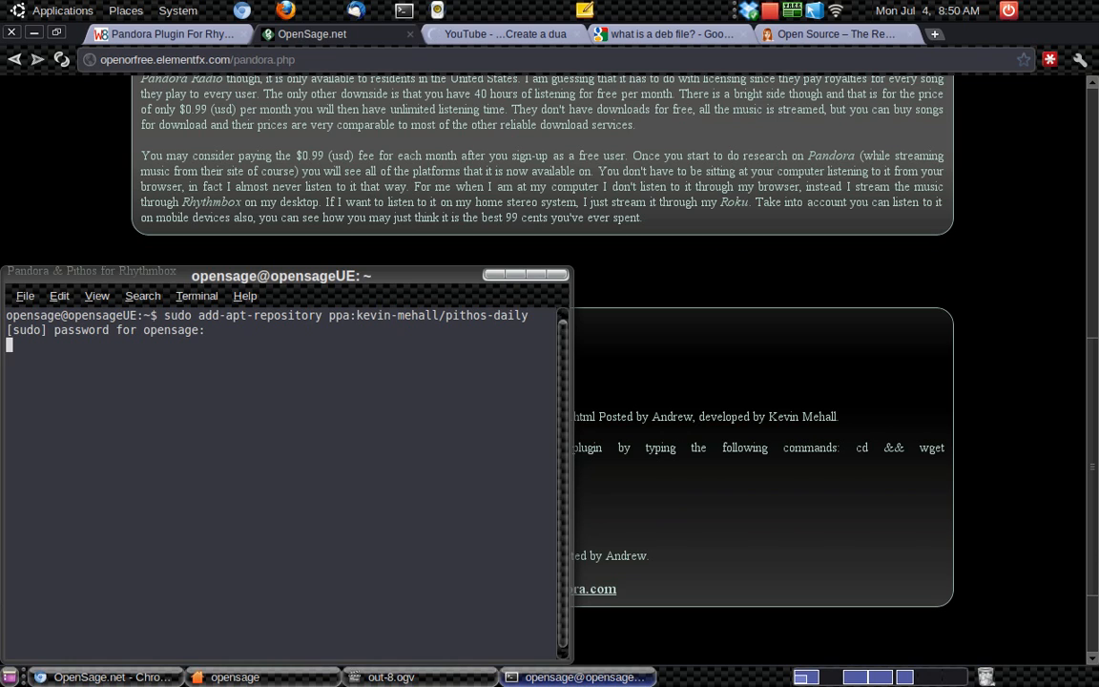
key("Return")
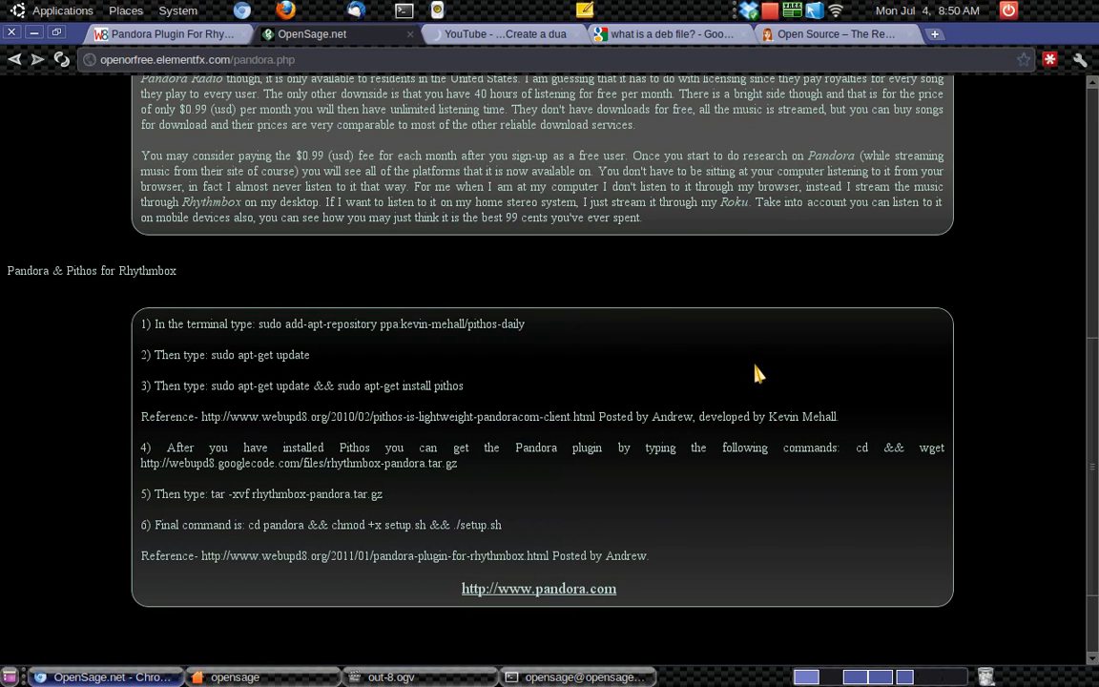
mouse_move(208, 359)
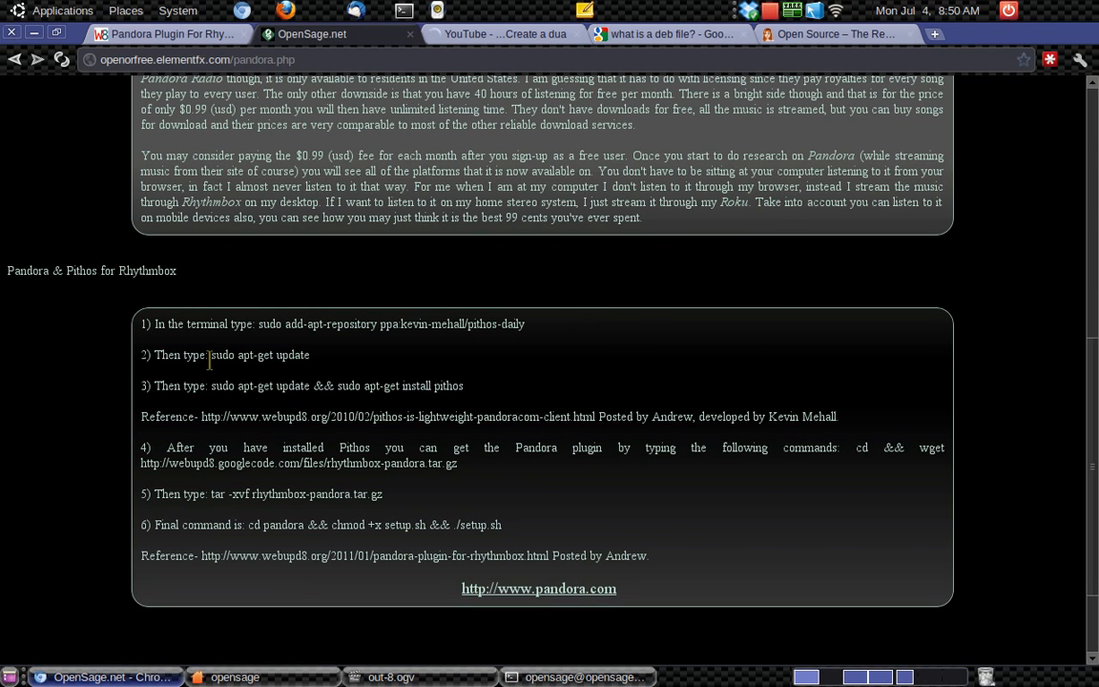
Run 'sudo apt-get update' in the terminal to refresh the package lists.
left_click_drag(210, 353, 309, 353)
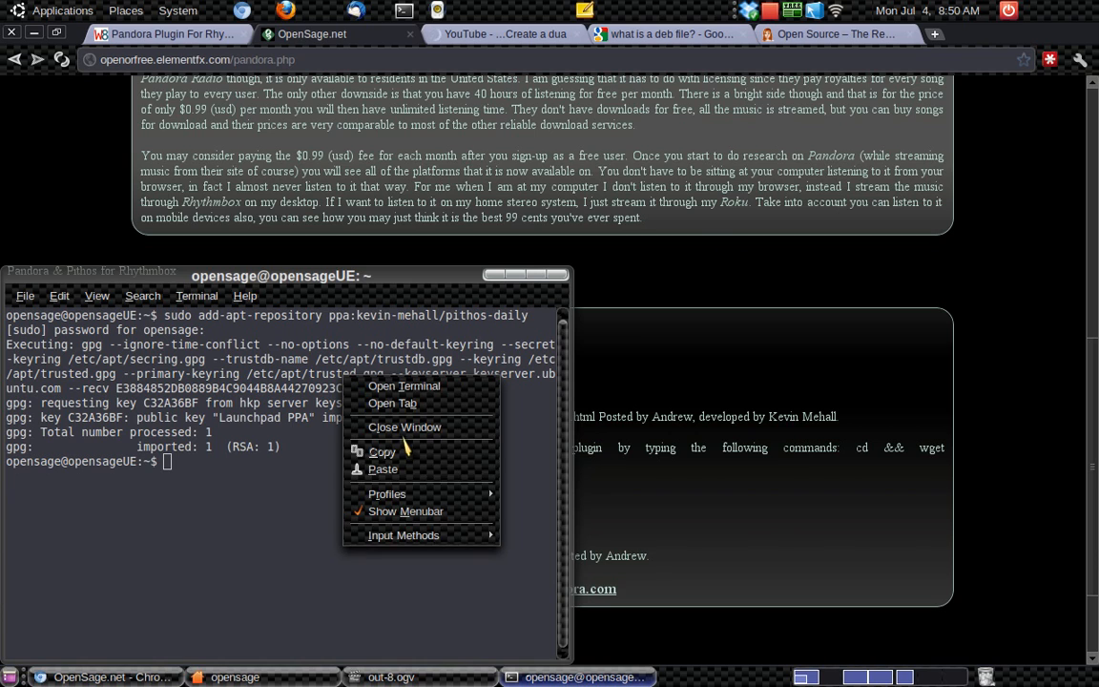
type("sudo apt-get update")
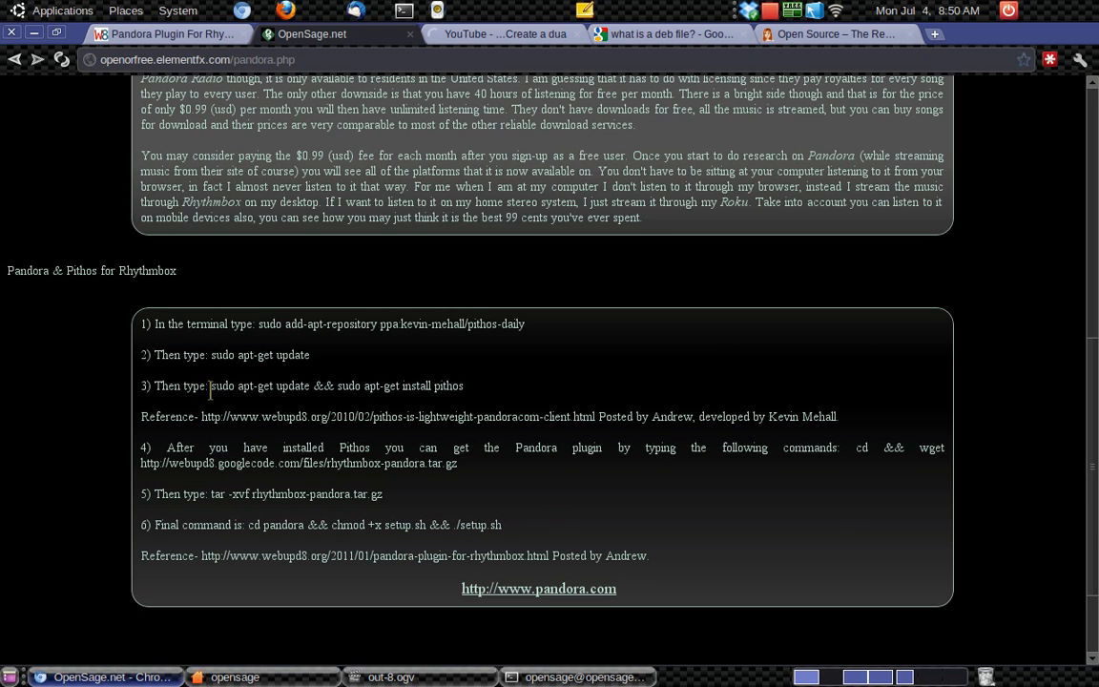
Run 'sudo apt-get update && sudo apt-get install pithos' to install the pithos package.
left_click_drag(210, 386, 461, 385)
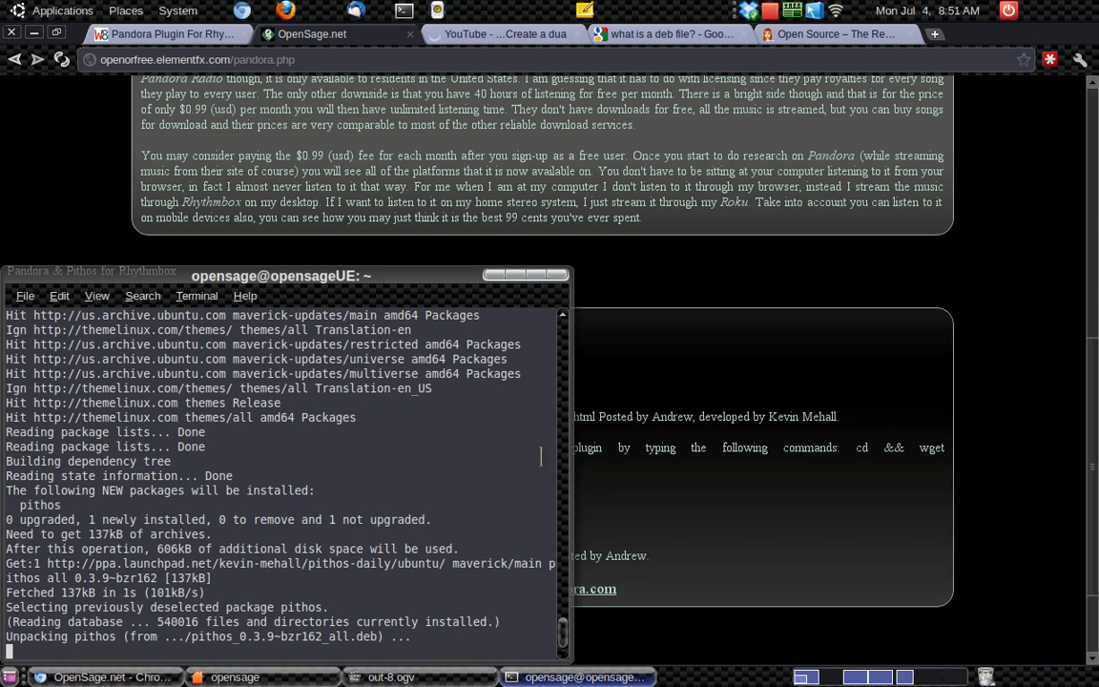
mouse_move(560, 471)
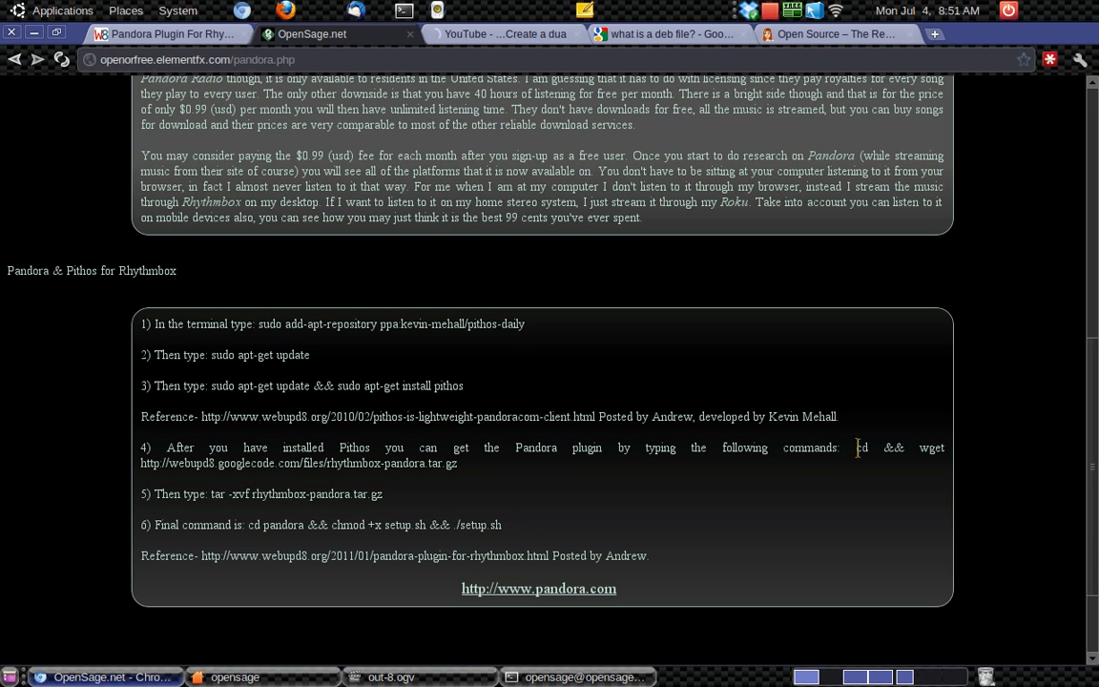
Run the 'cd && wget …rhythmbox-pandora.tar.gz' command to download the plugin archive.
left_click_drag(862, 446, 456, 464)
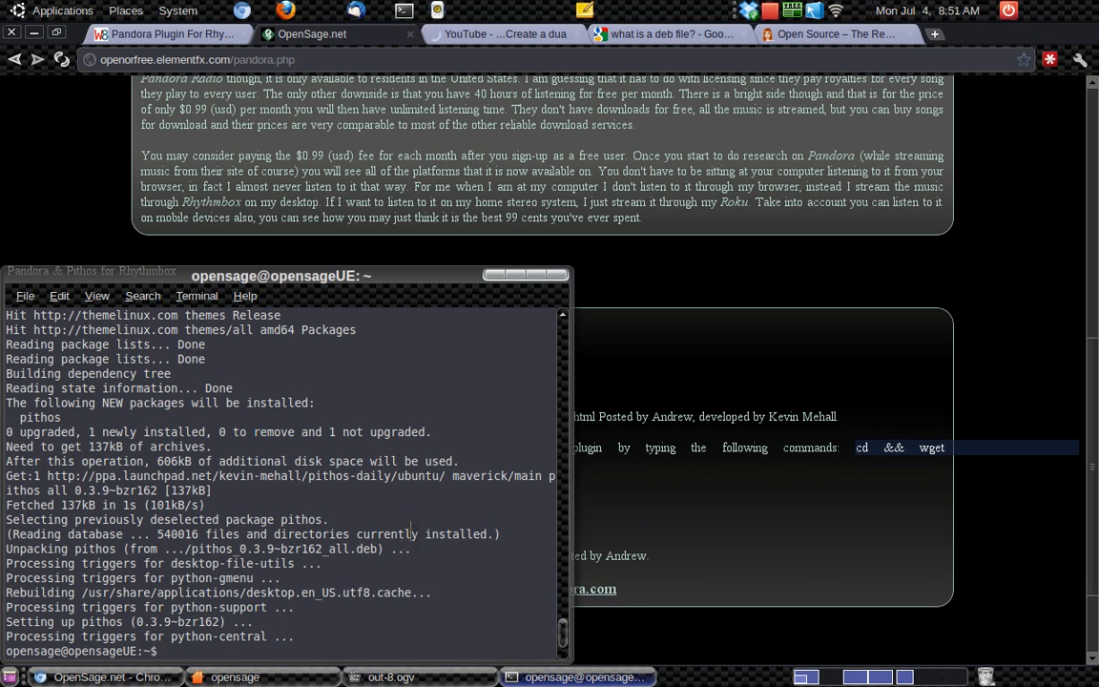
right_click(410, 544)
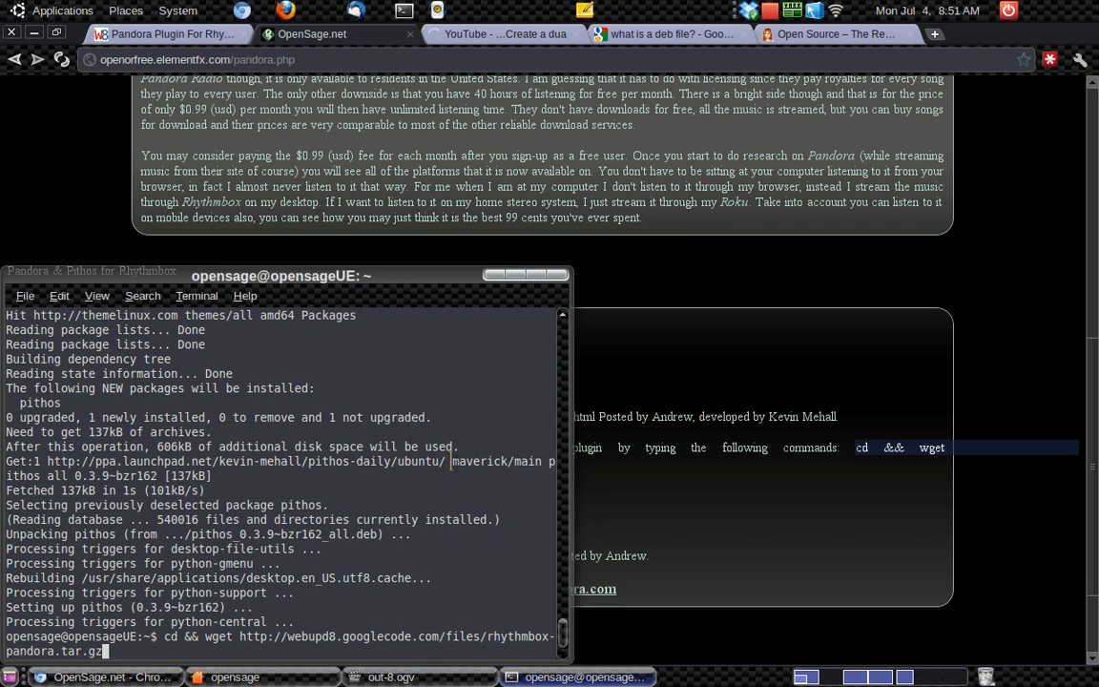
key("Return")
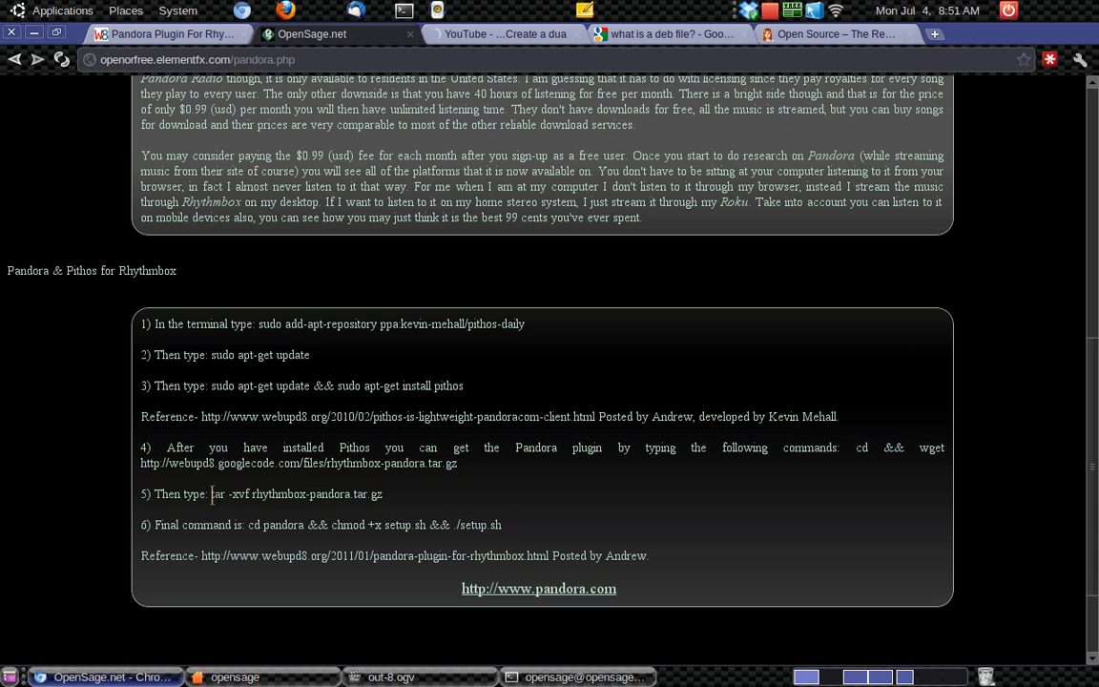
Run 'tar -xvf rhythmbox-pandora.tar.gz' to extract the Pandora plugin files.
left_click_drag(212, 492, 382, 492)
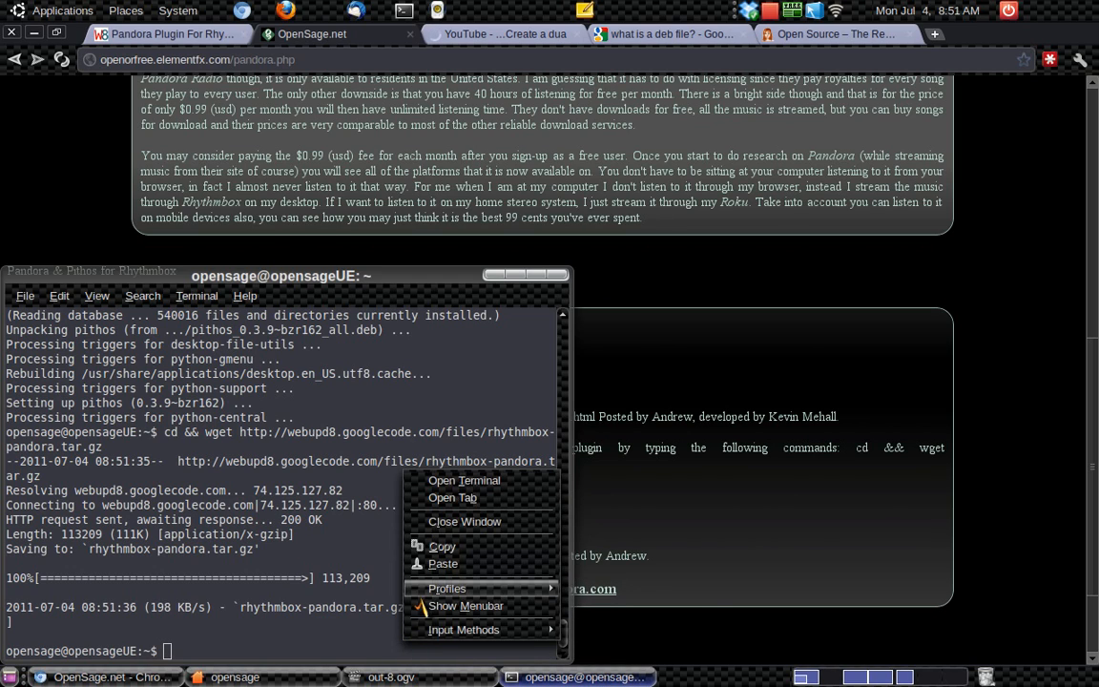
mouse_move(443, 562)
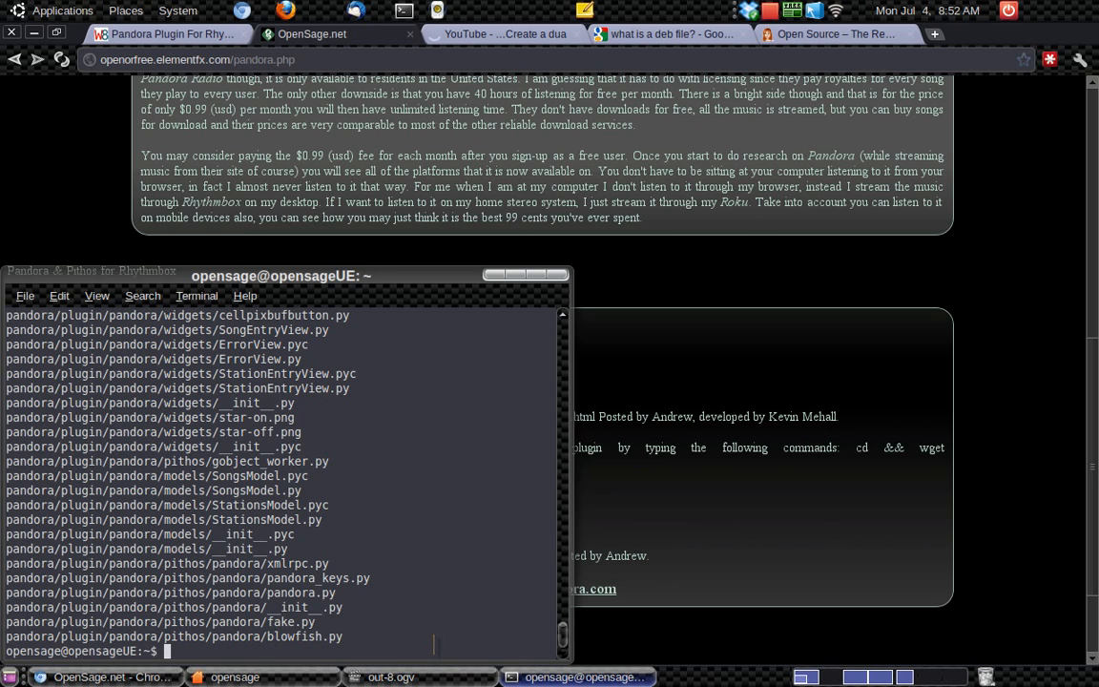
type("tar -xvf rhythmbox-pandora.tar.gz")
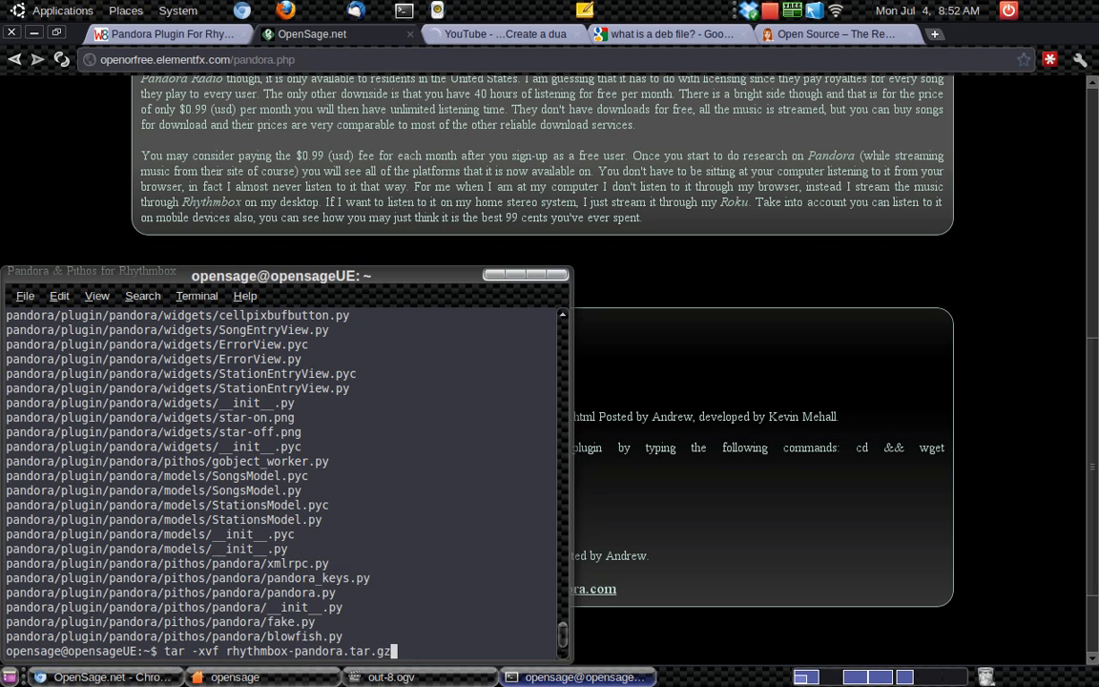
key("Return")
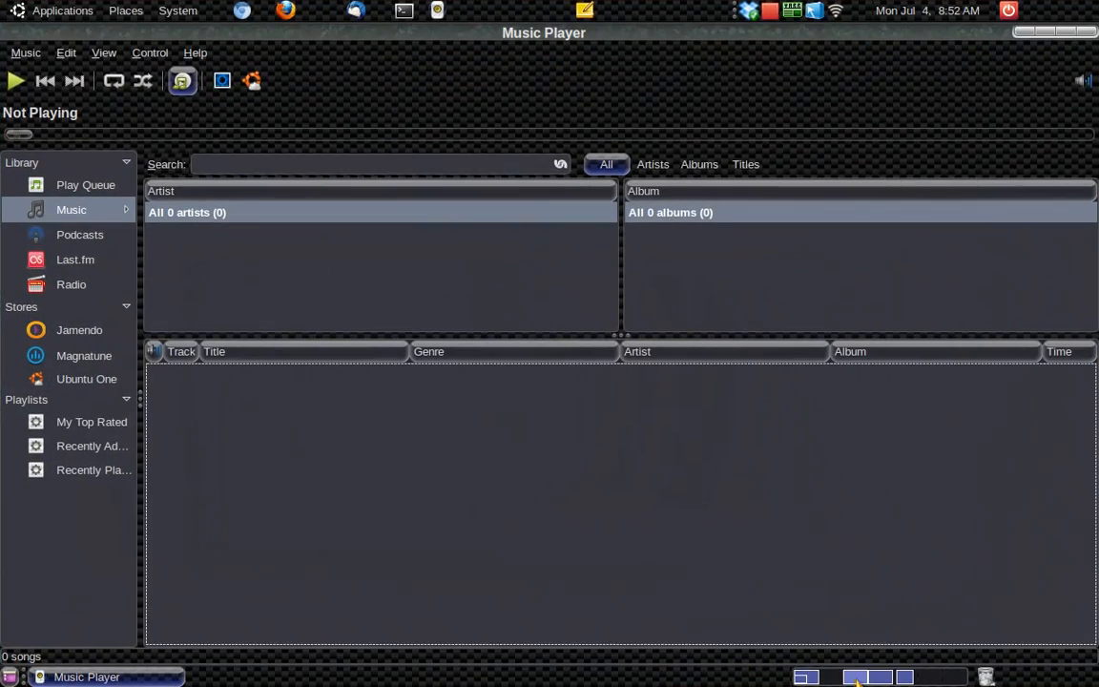
mouse_move(195, 182)
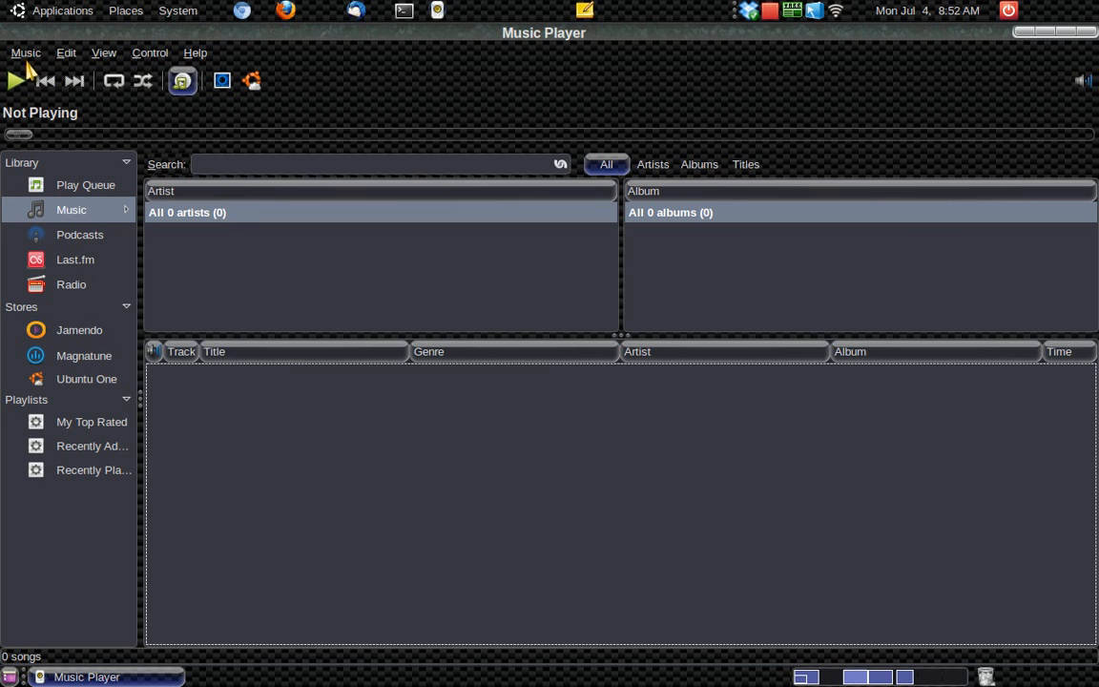
mouse_move(30, 69)
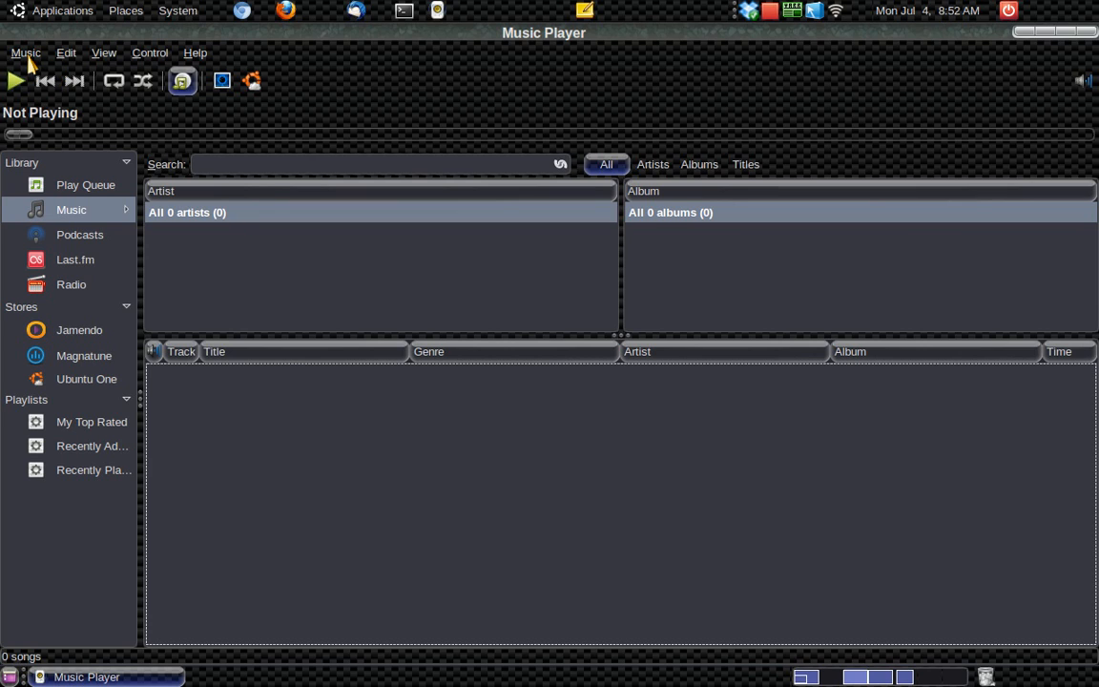
Browse the Configure Plugins list from Edit > Plugins, then reach the Music menu.
left_click(65, 53)
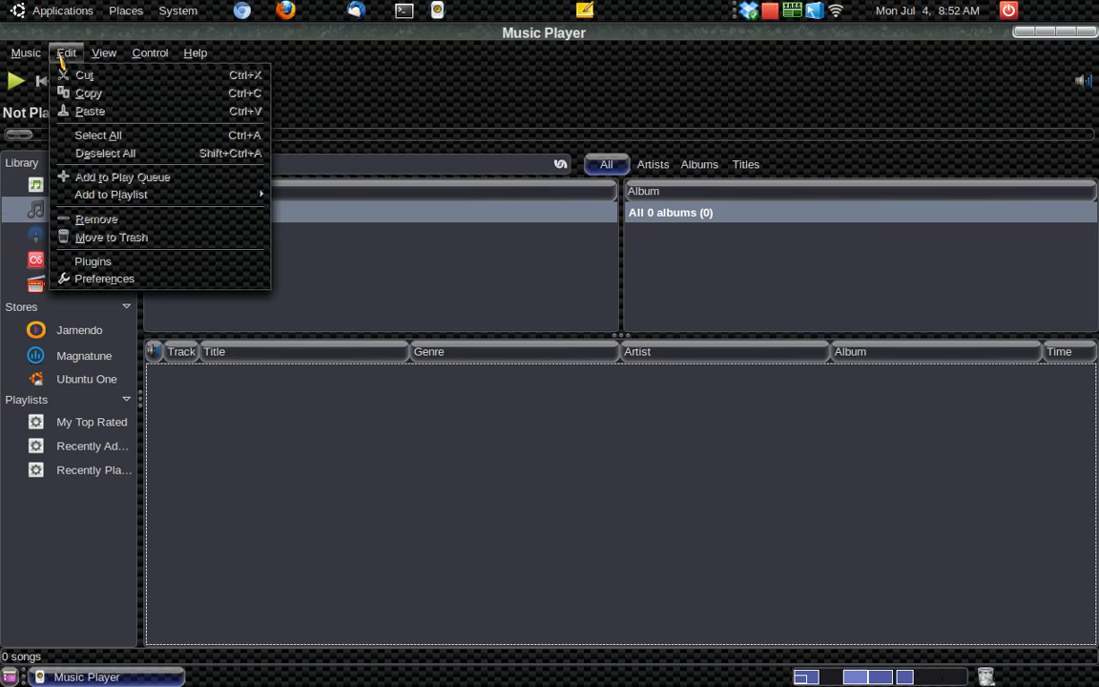
mouse_move(91, 261)
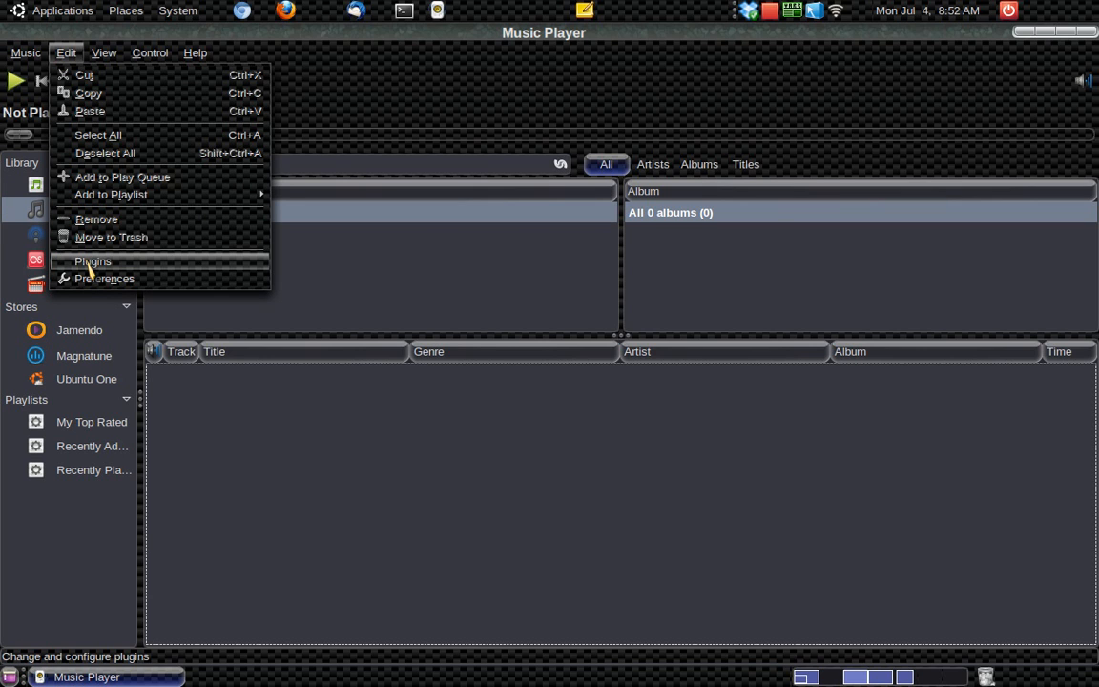
left_click(92, 261)
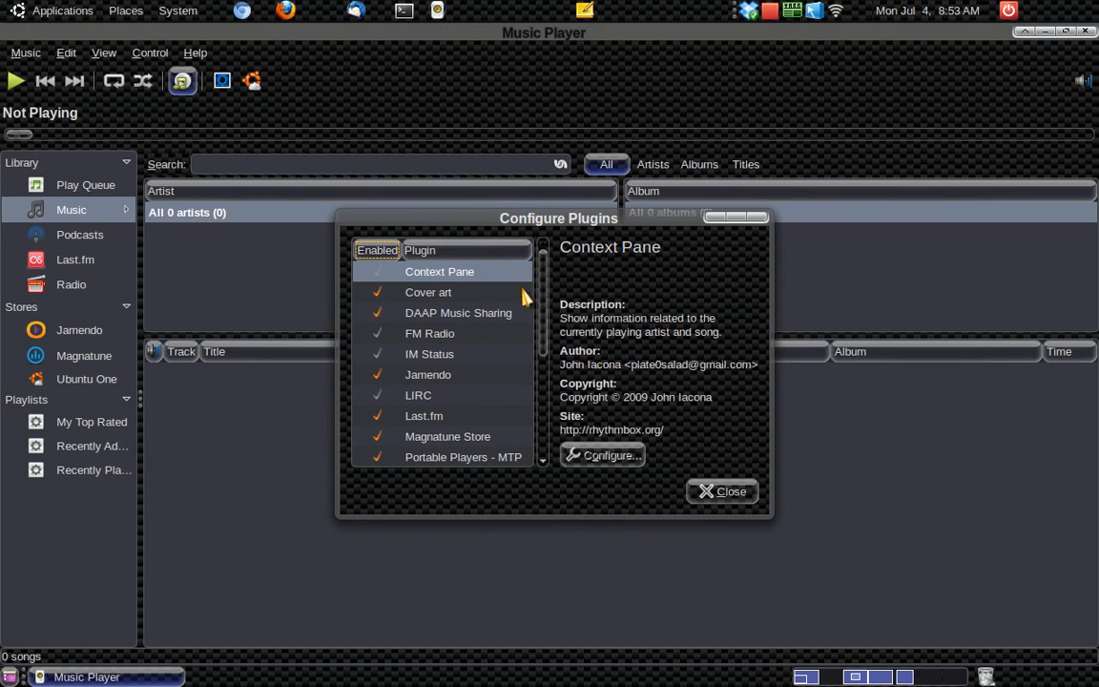
scroll("down", 3)
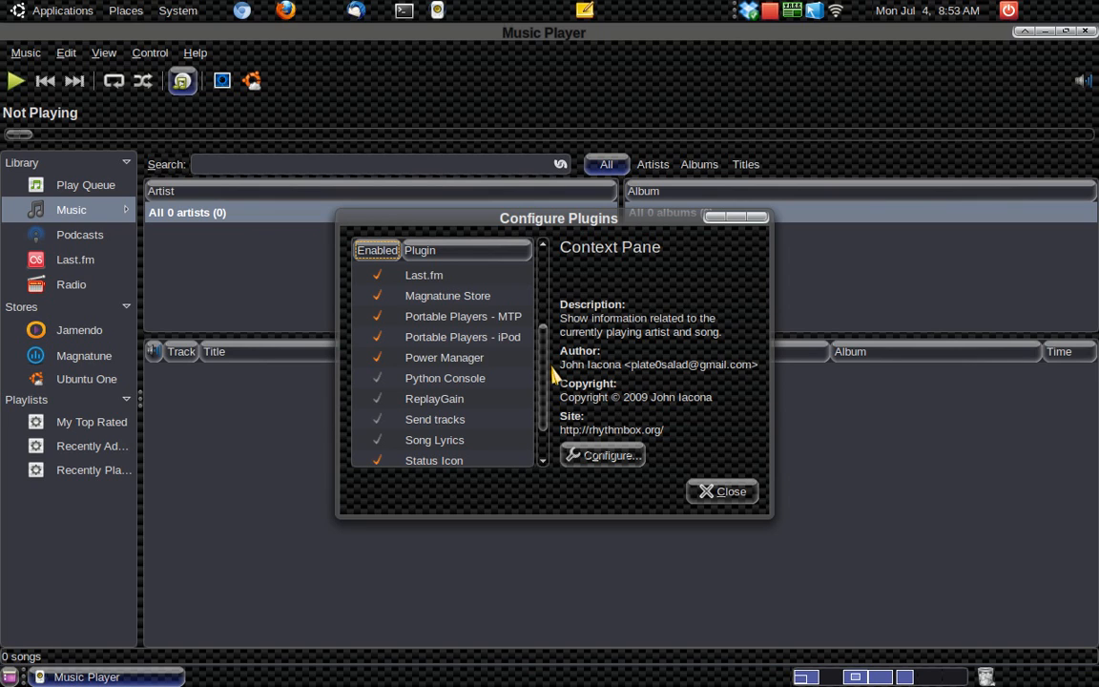
mouse_move(546, 385)
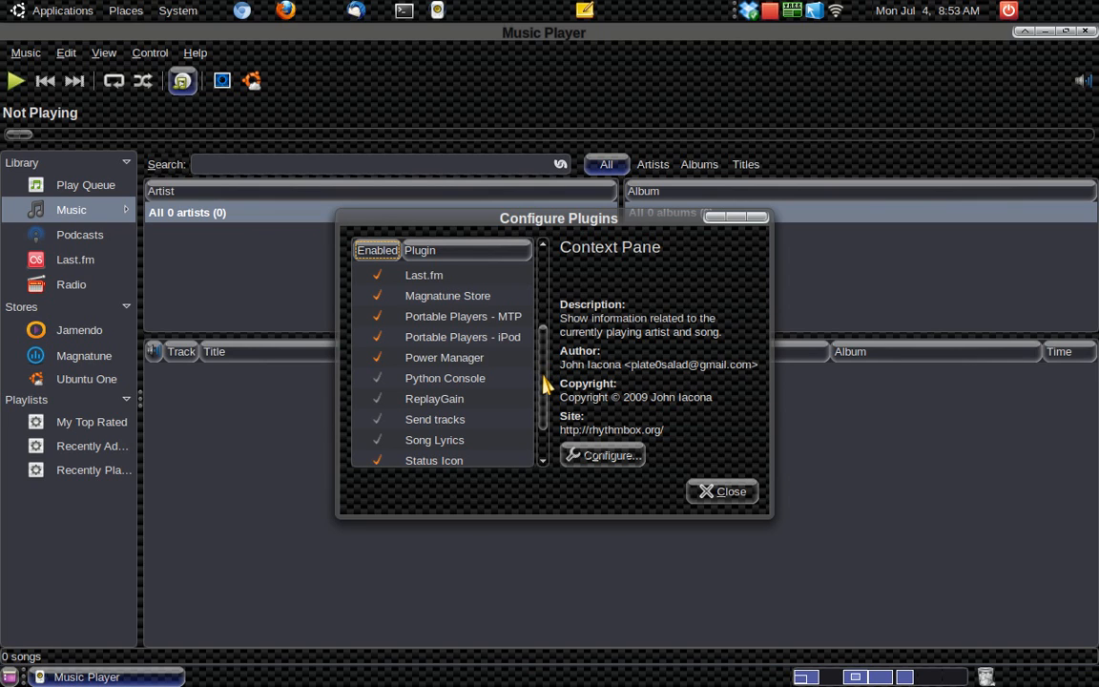
left_click(27, 53)
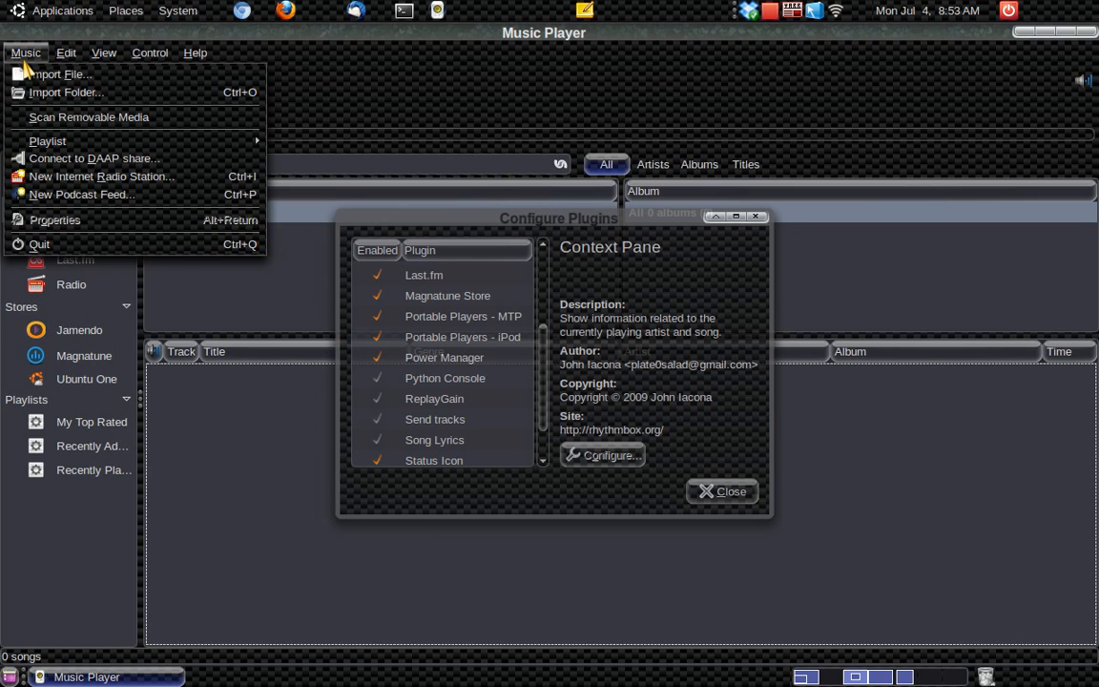
mouse_move(162, 227)
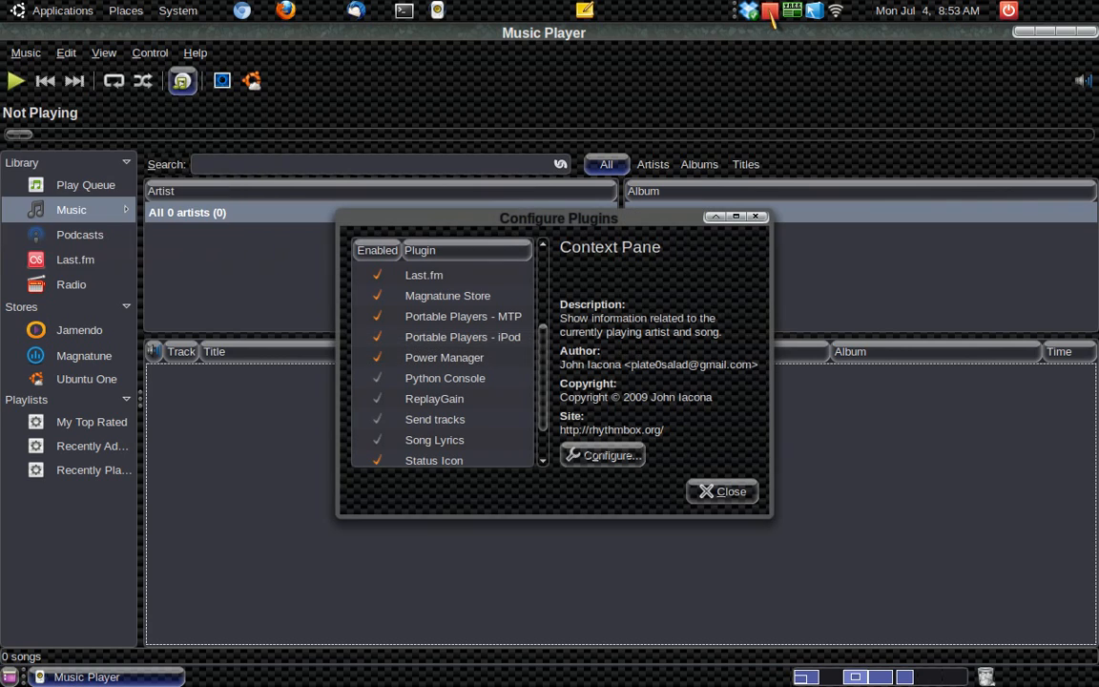
Quit Rhythmbox via Music > Quit and close the Configure Plugins window.
left_click(773, 12)
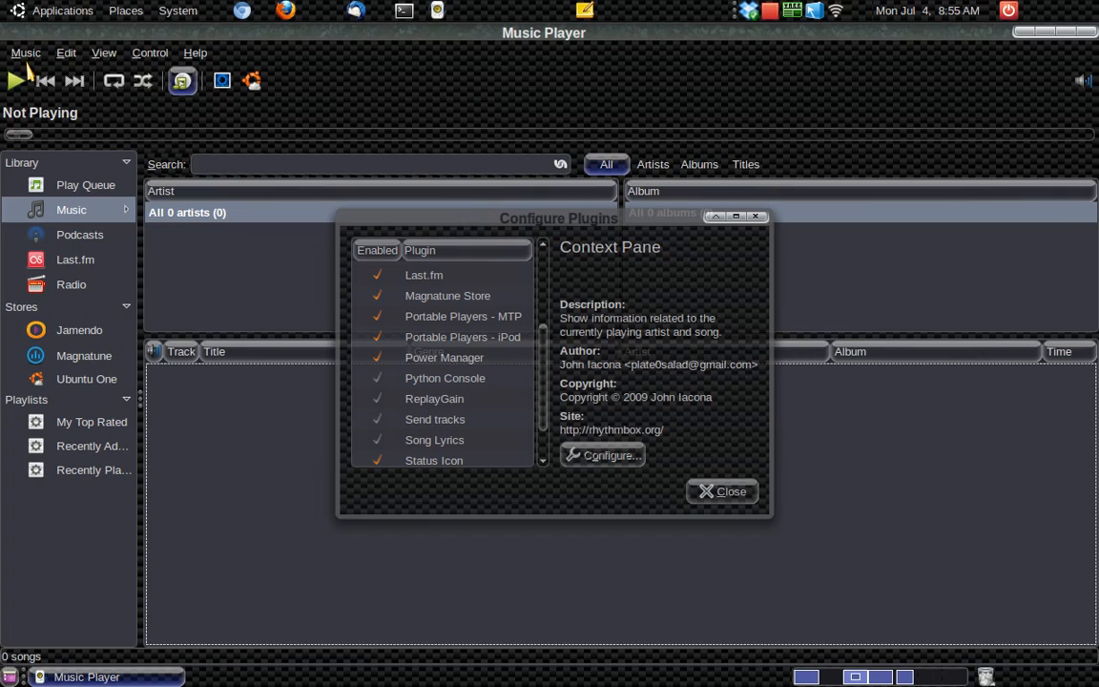
left_click(26, 54)
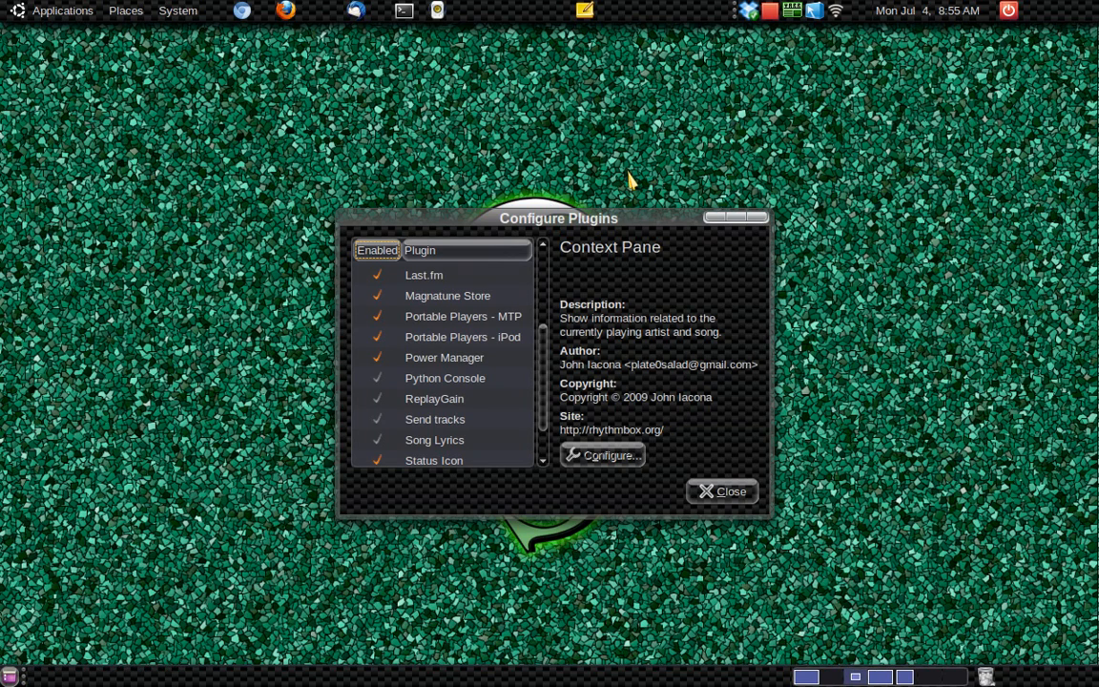
mouse_move(721, 493)
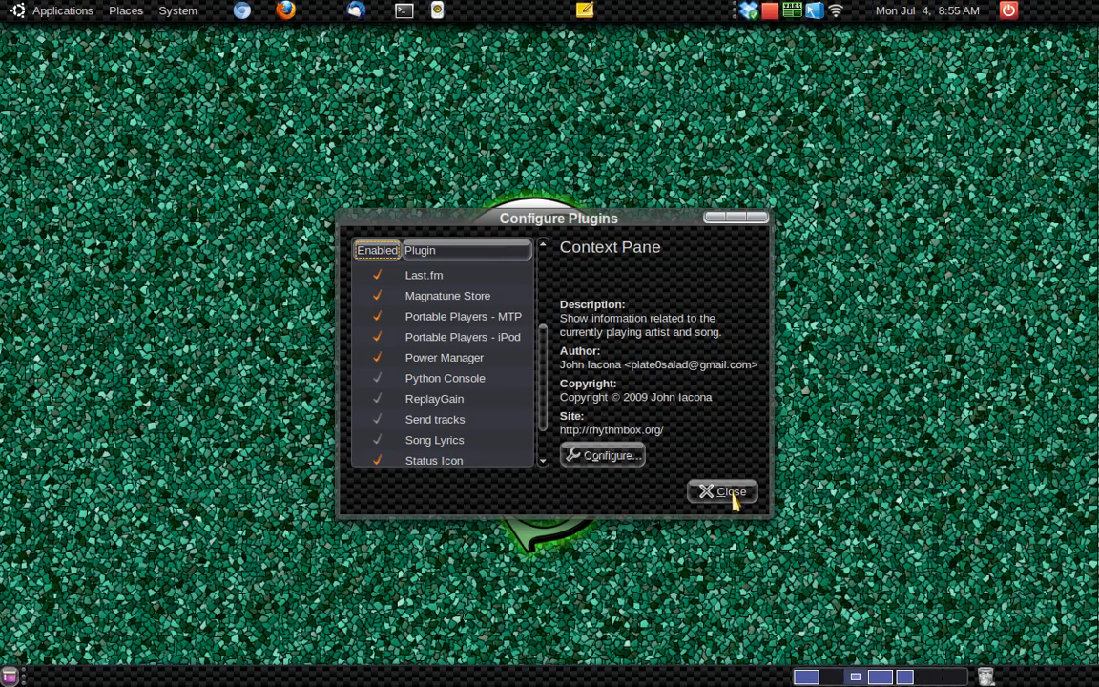
left_click(721, 492)
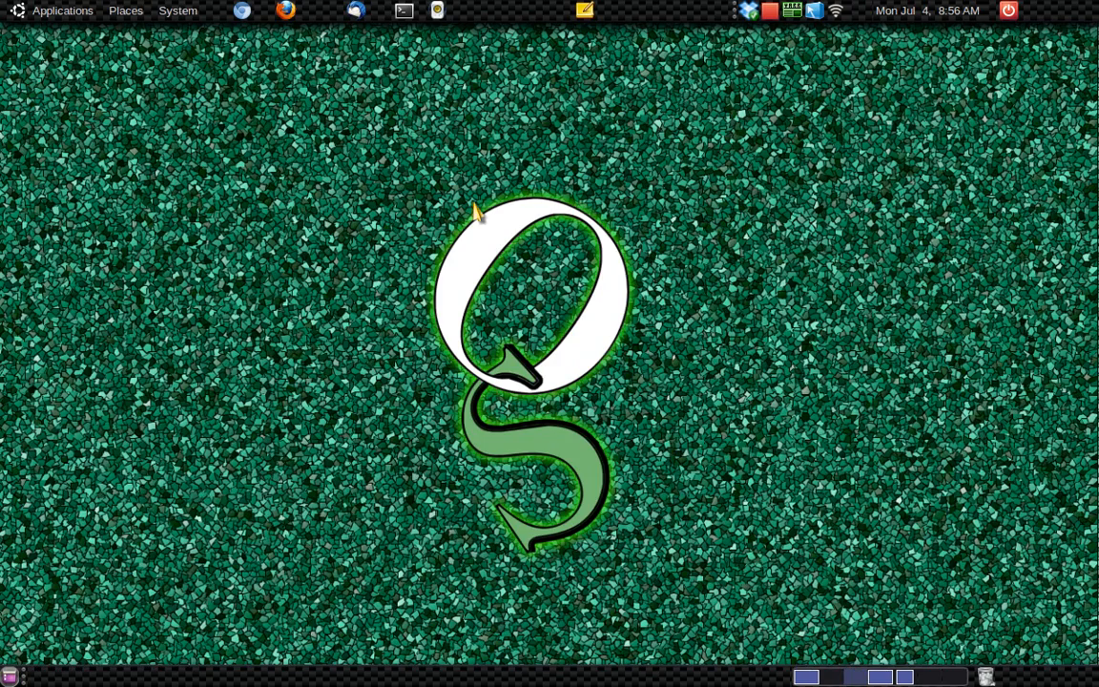
left_click(437, 11)
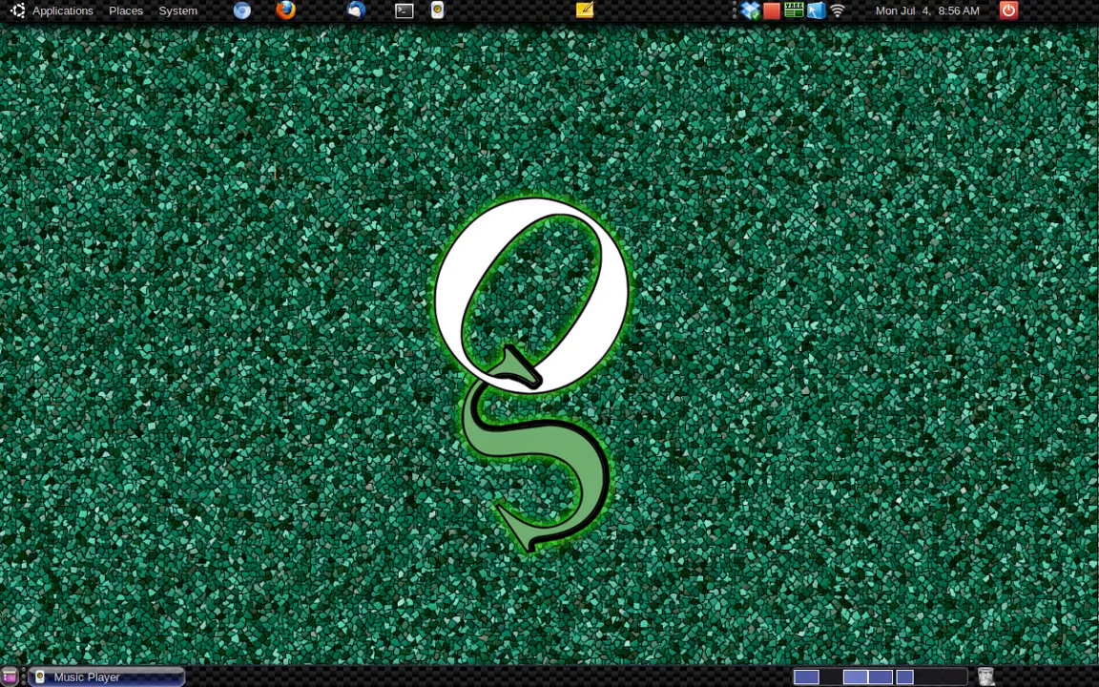
Reopen Music Player and tick the Pandora plugin in Configure Plugins, then close the dialog.
left_click(88, 675)
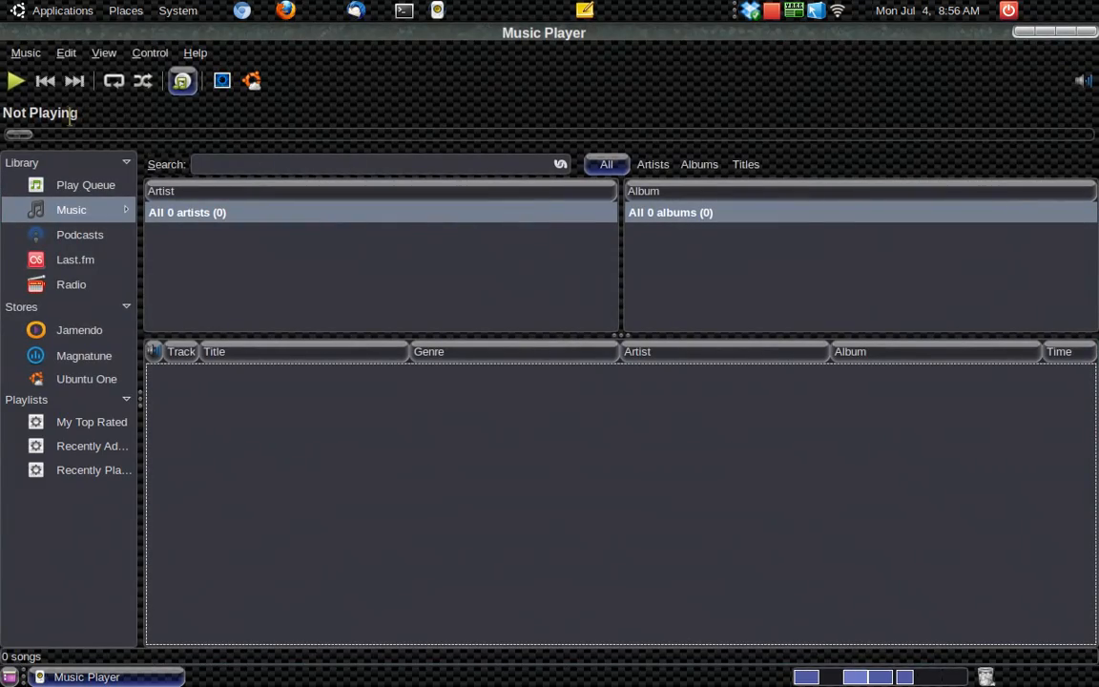
left_click(65, 53)
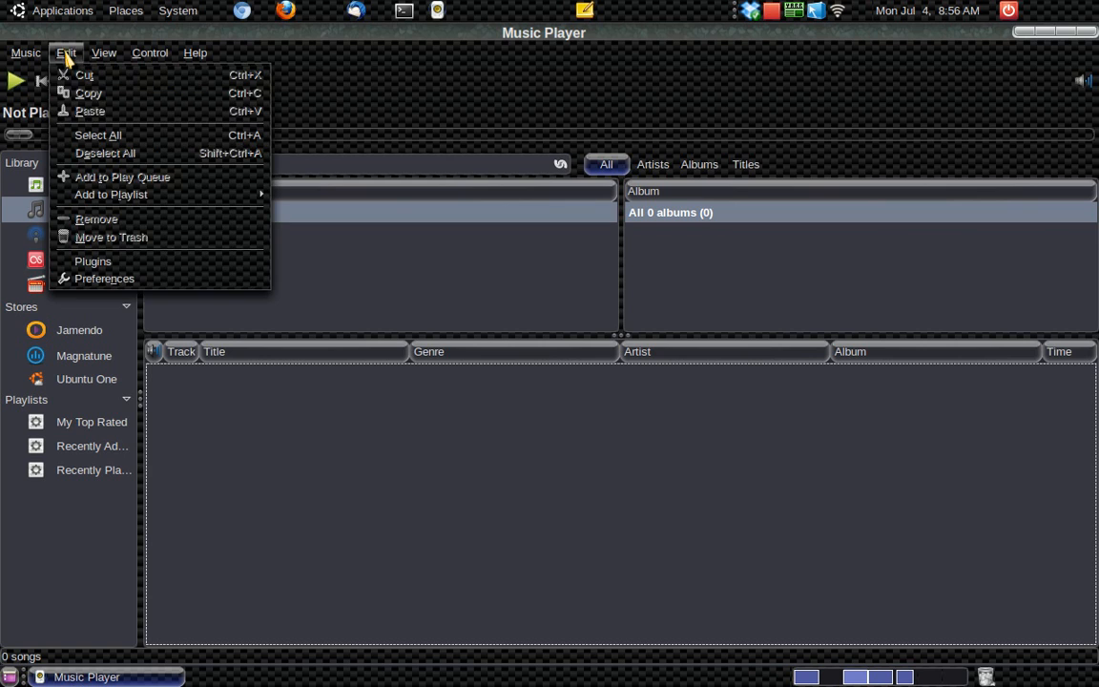
mouse_move(92, 261)
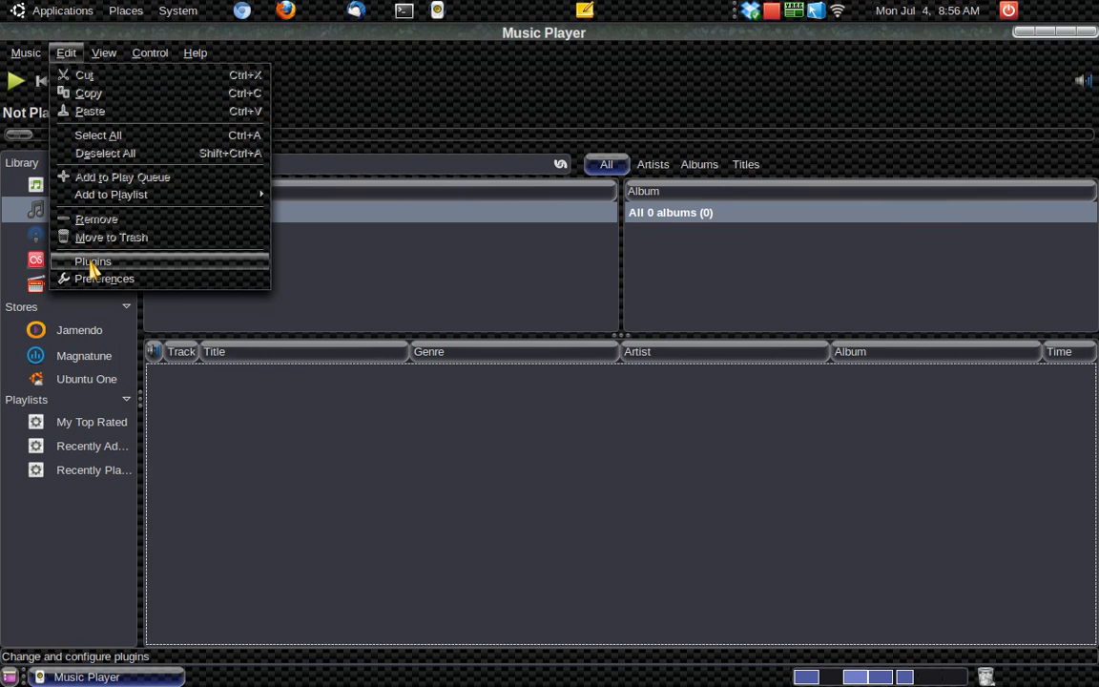
left_click(91, 261)
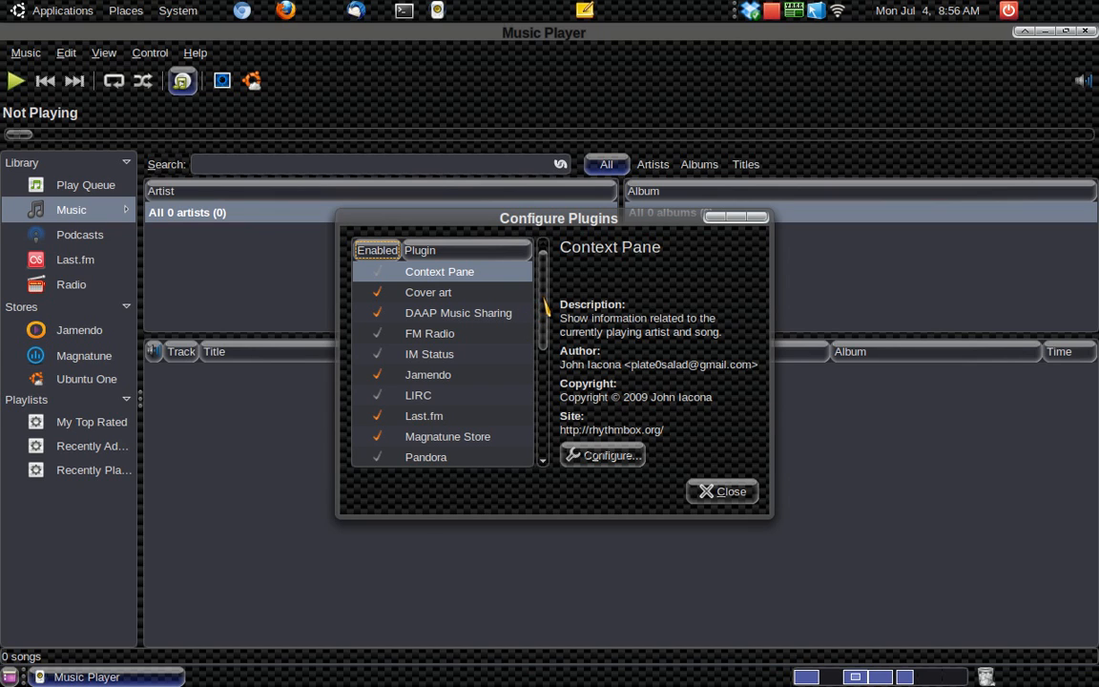
scroll("down", 3)
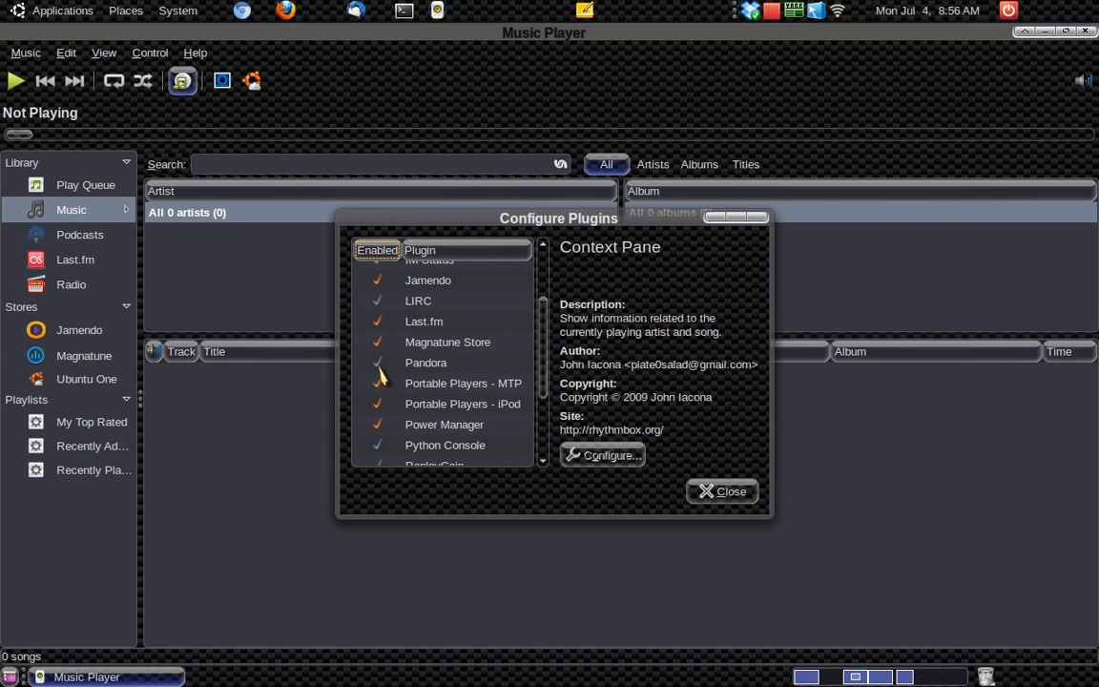
left_click(426, 362)
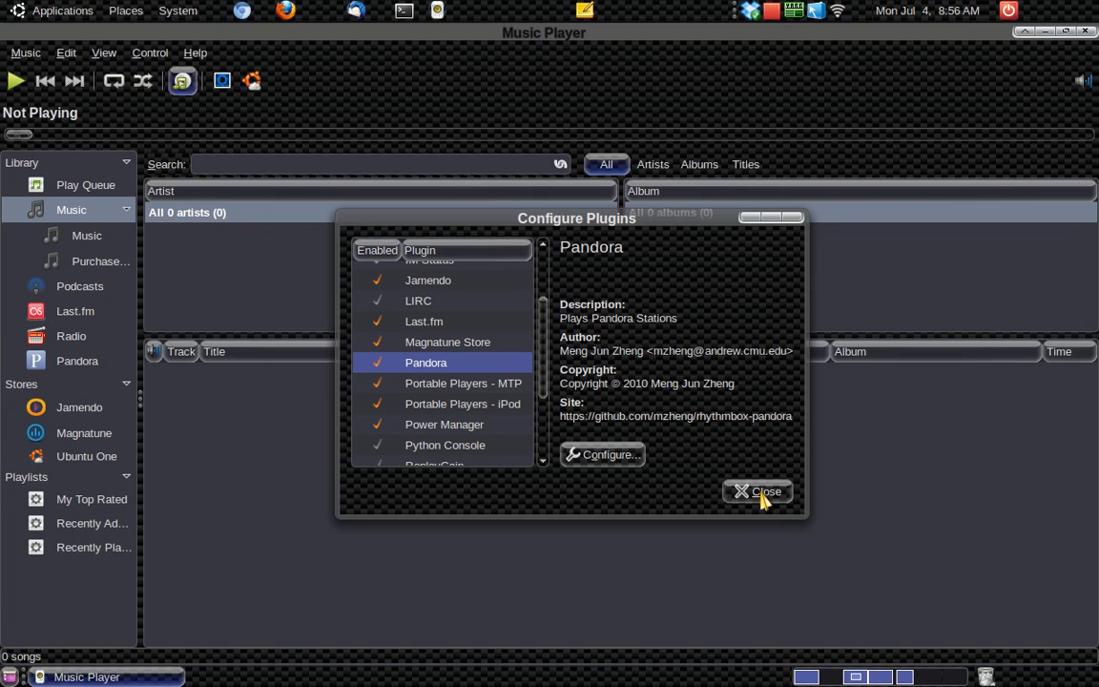
left_click(758, 492)
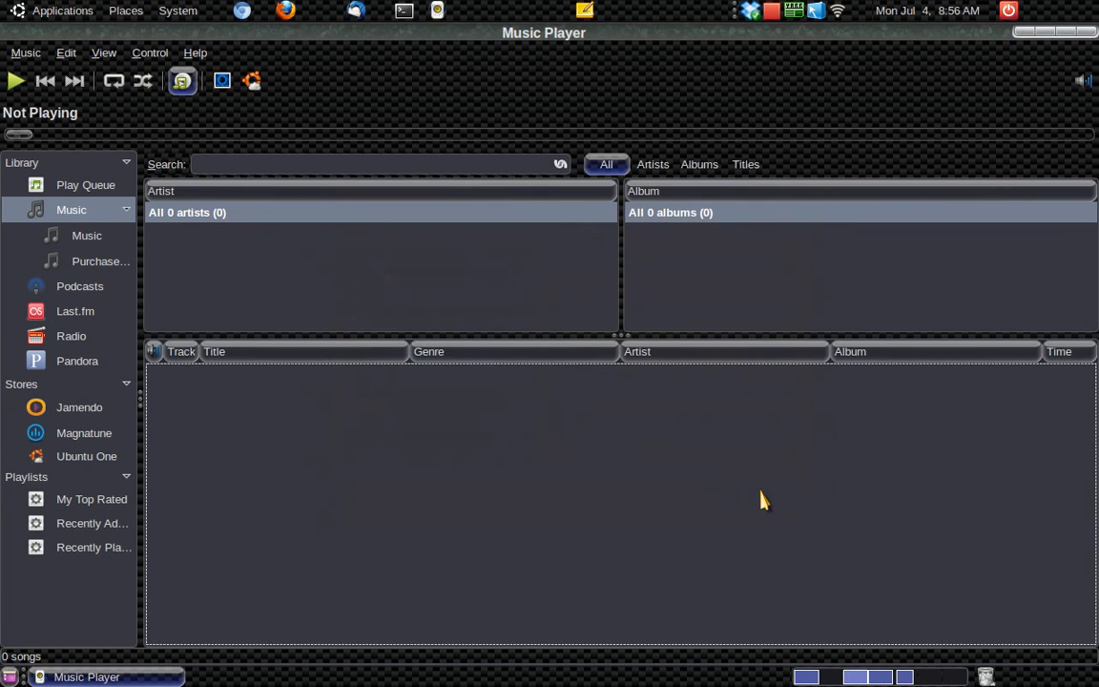
mouse_move(80, 372)
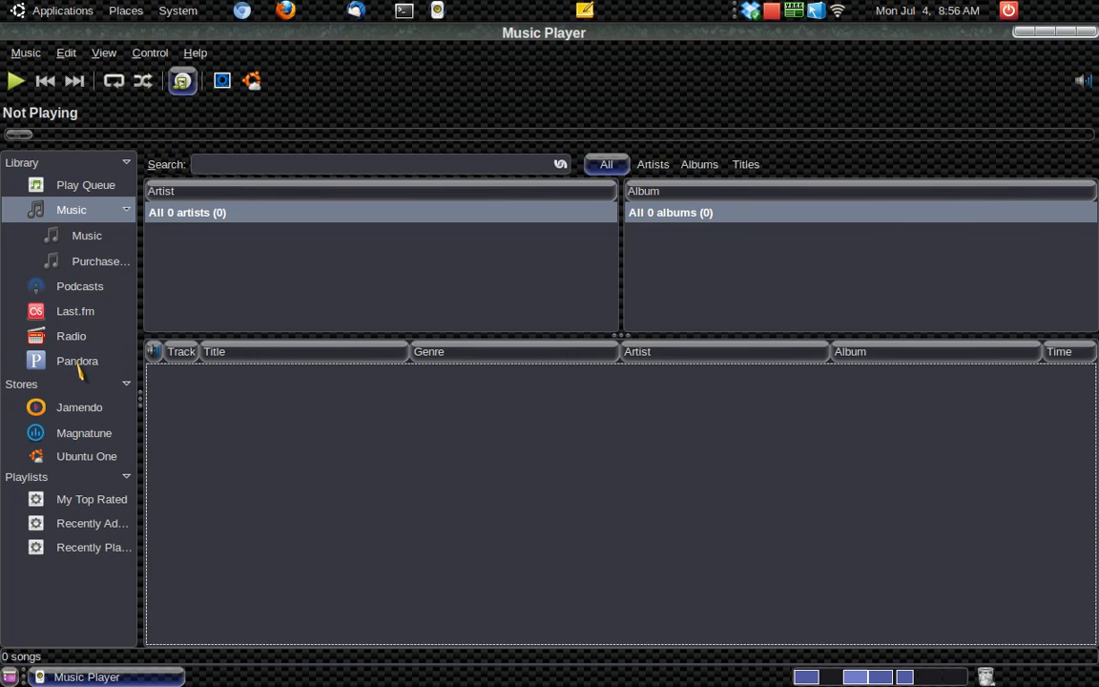
Select the Pandora source in the Library sidebar, which reports account details are needed.
left_click(76, 360)
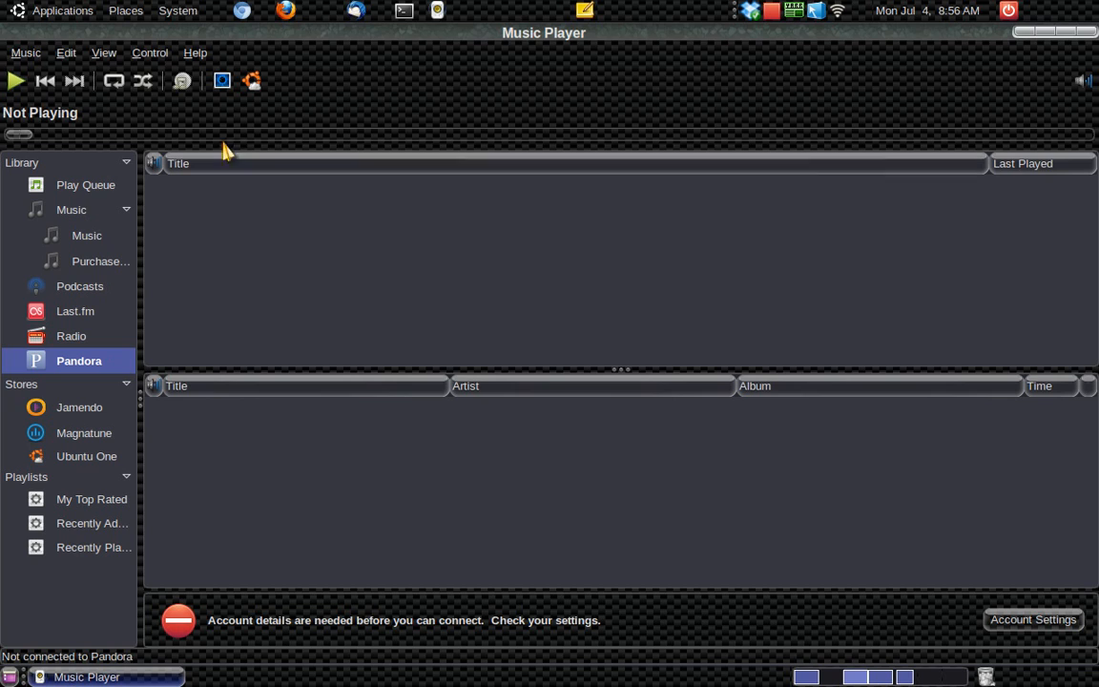
mouse_move(292, 187)
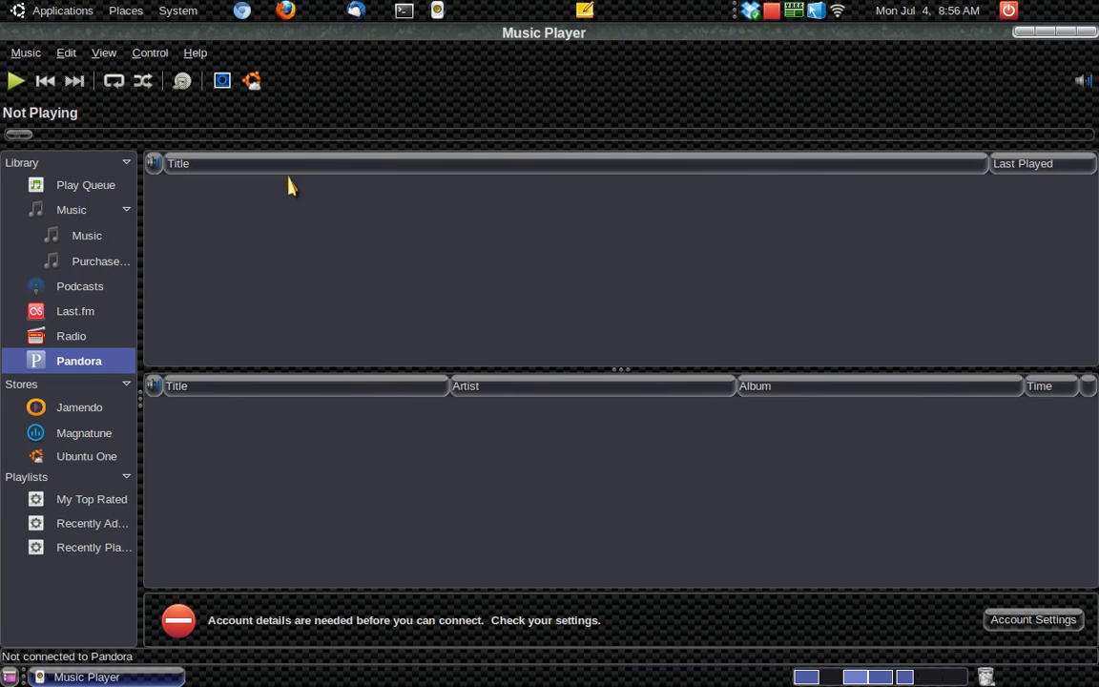
mouse_move(107, 367)
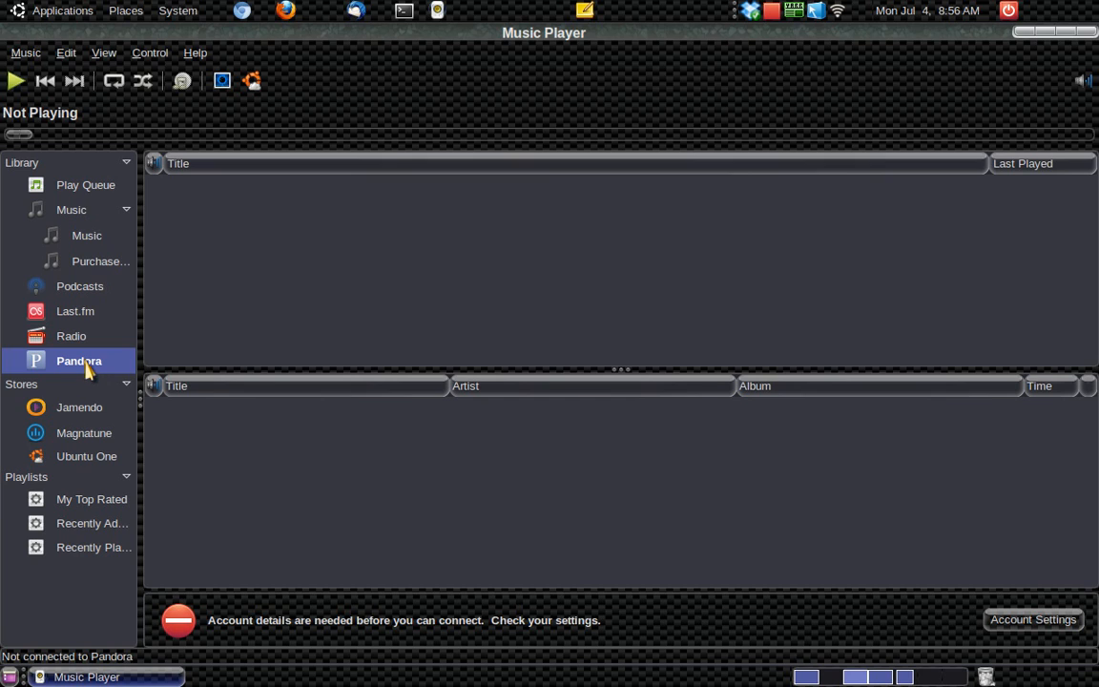
mouse_move(601, 599)
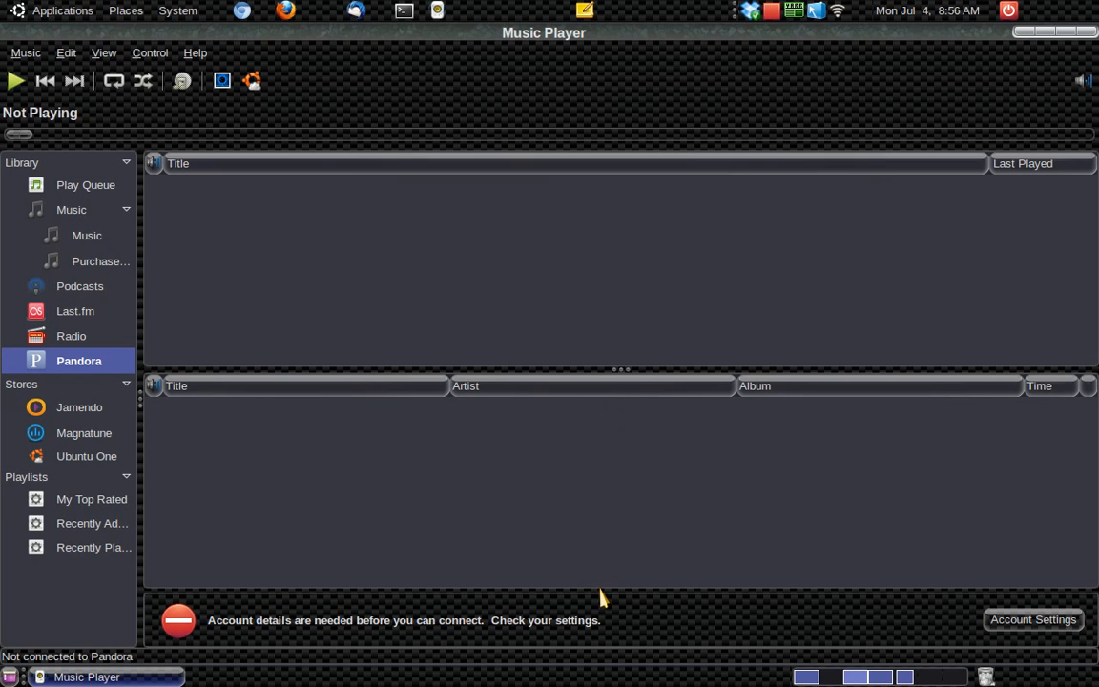
mouse_move(315, 648)
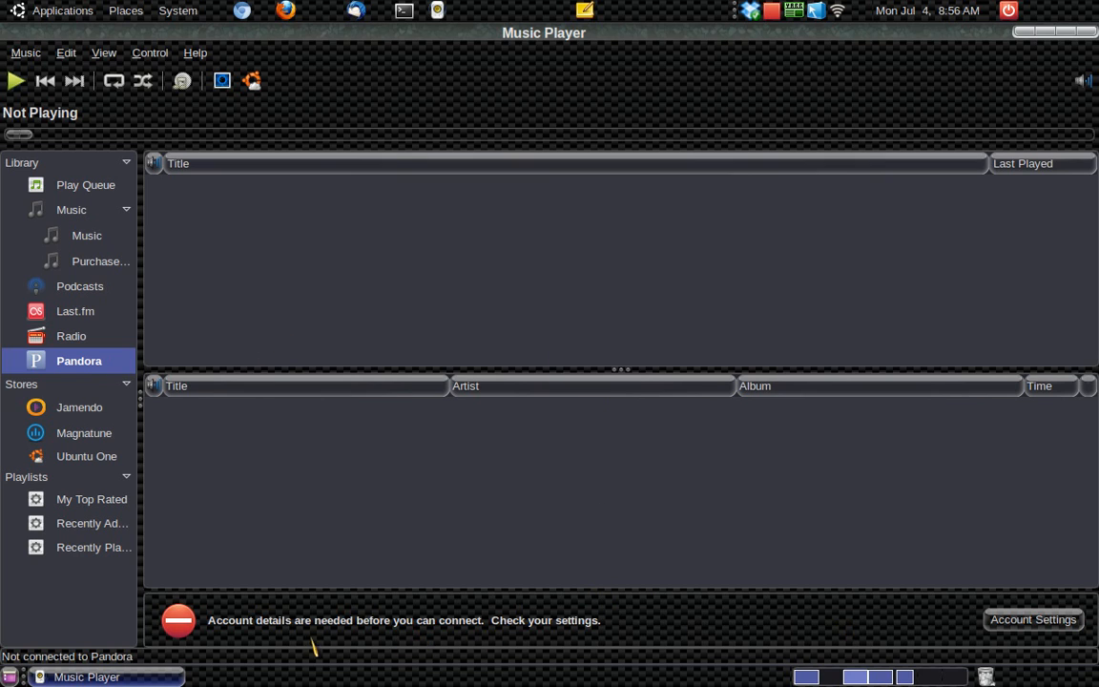
mouse_move(982, 634)
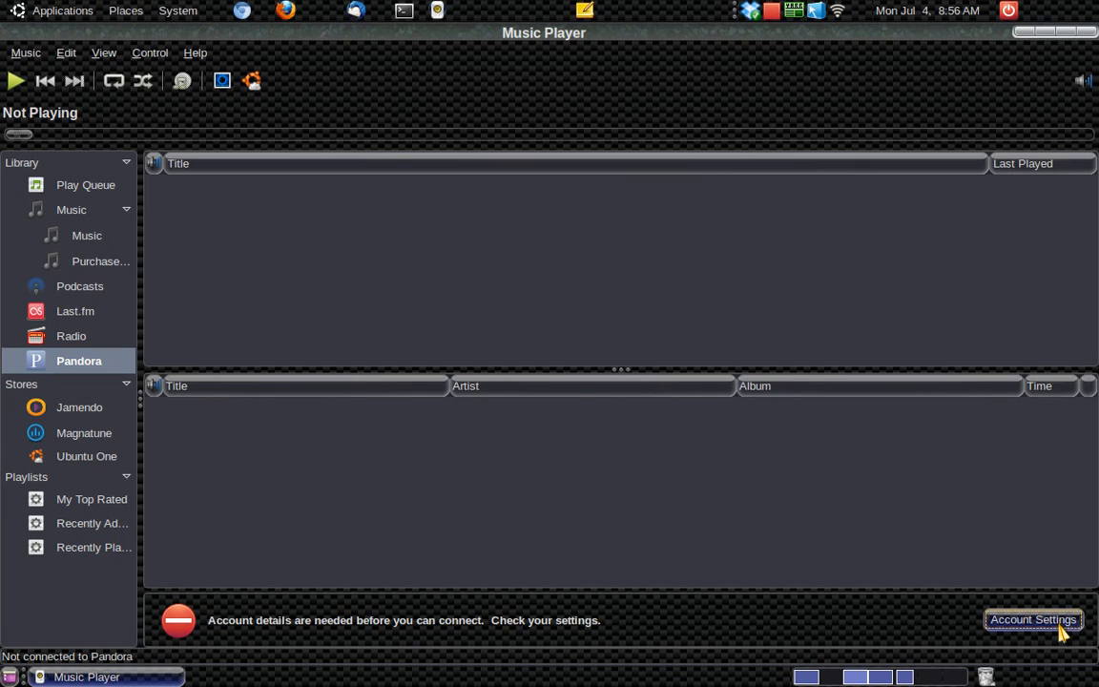
Enter the account email in Pandora Account Settings and connect, listing 12 stations.
left_click(1034, 619)
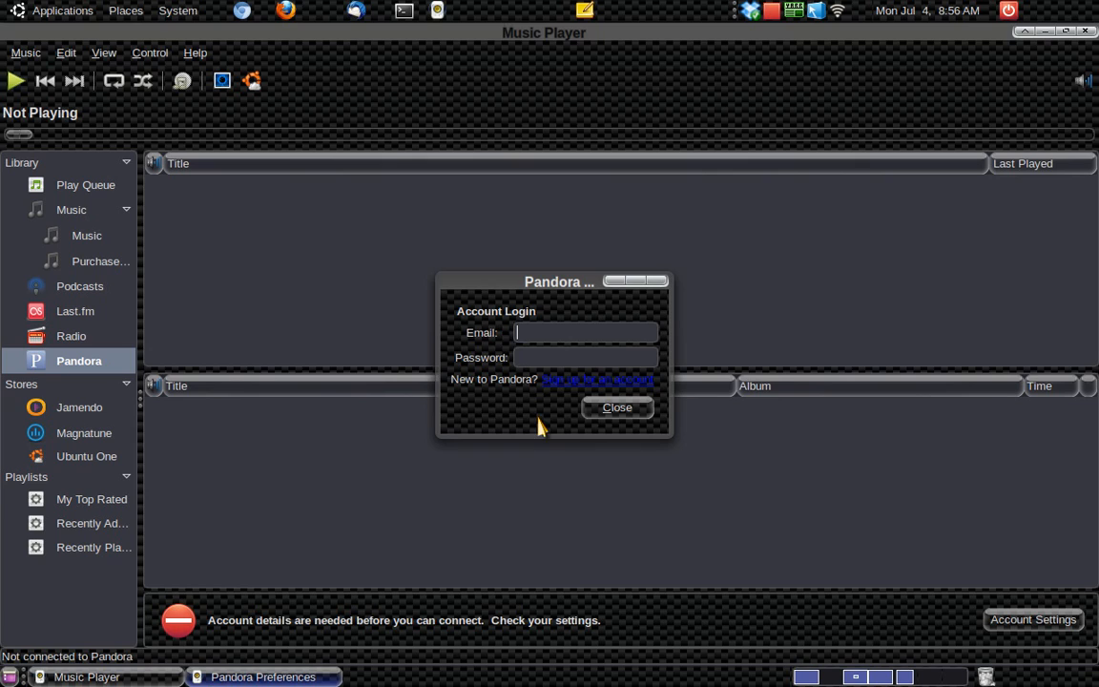
mouse_move(542, 428)
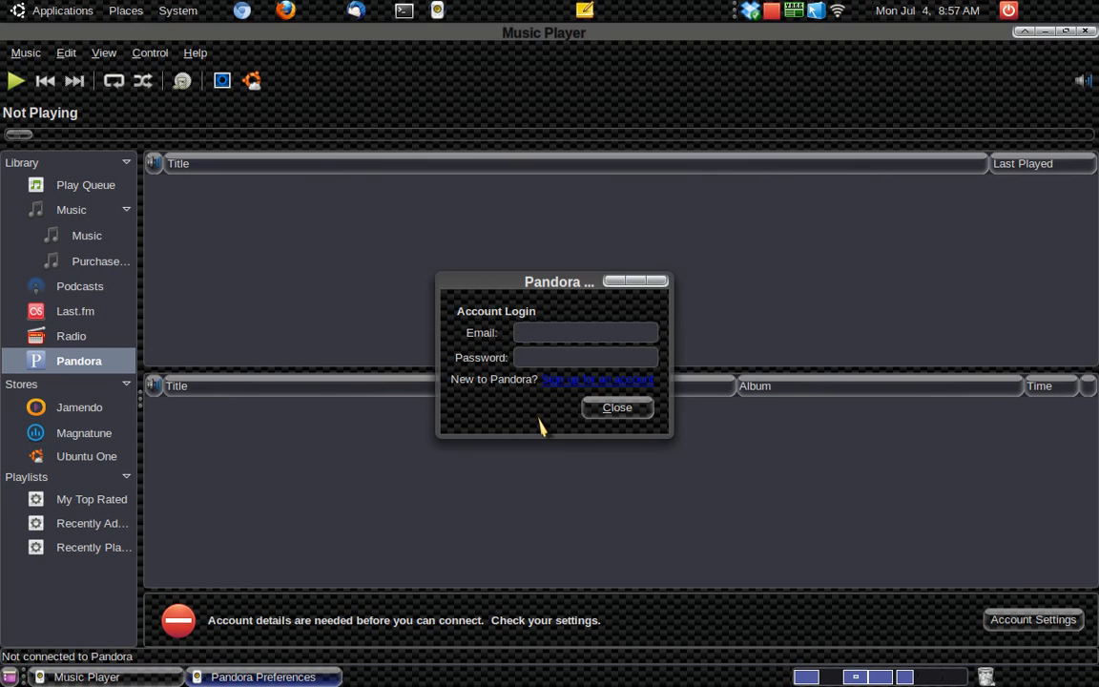
left_click(586, 332)
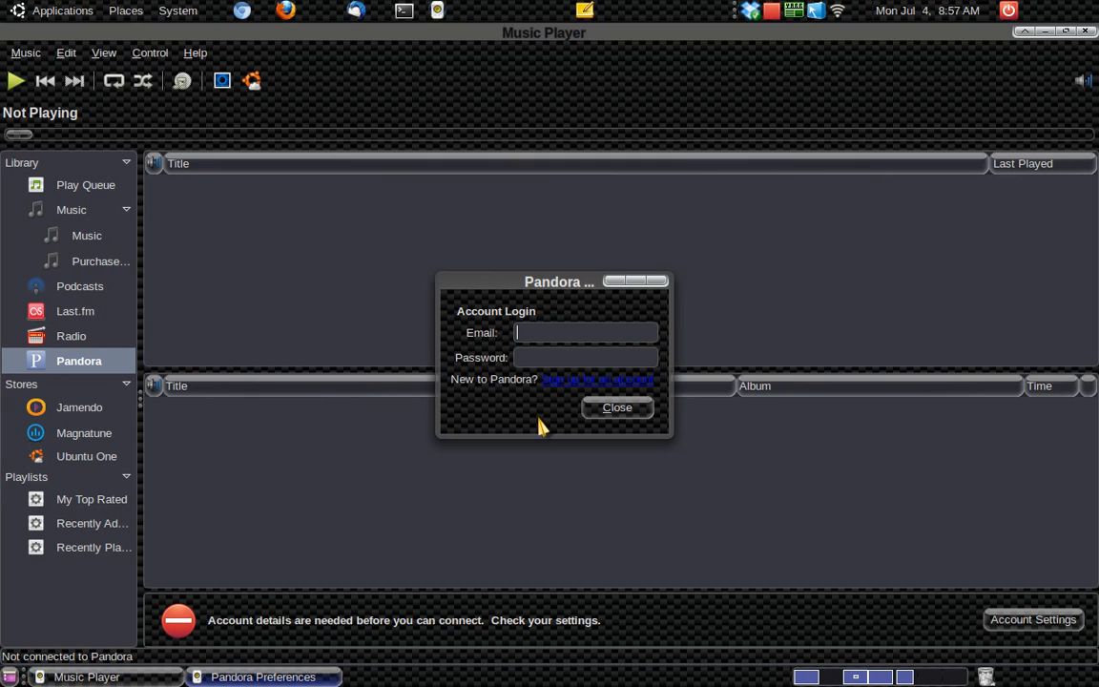
type("robo1j@")
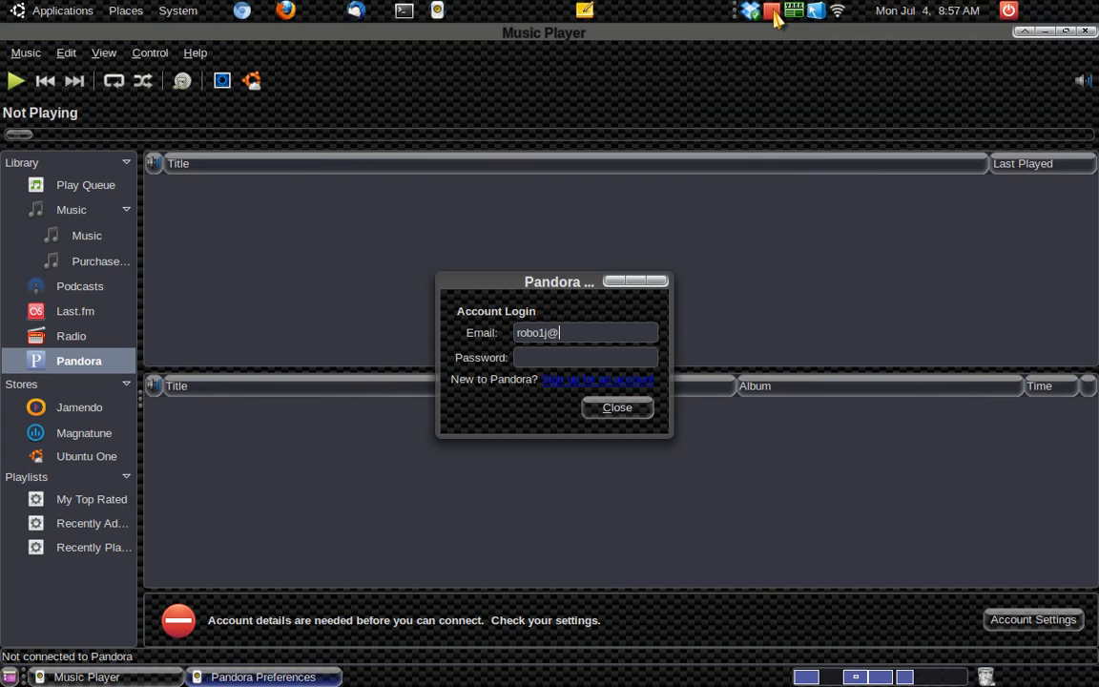
left_click(616, 409)
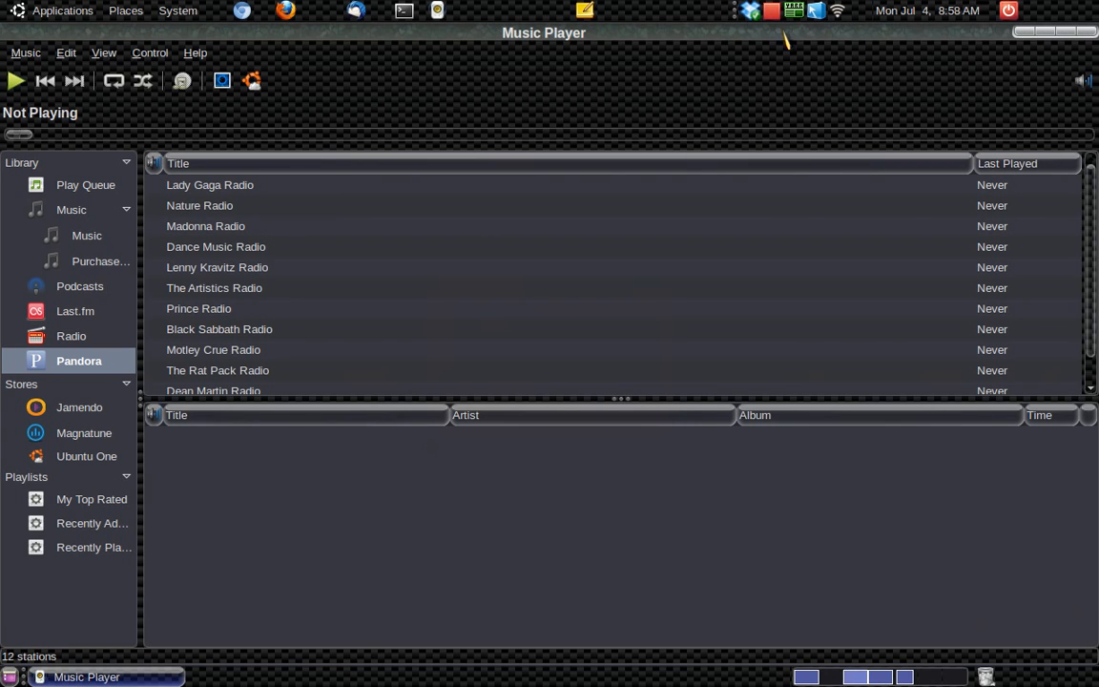
mouse_move(275, 168)
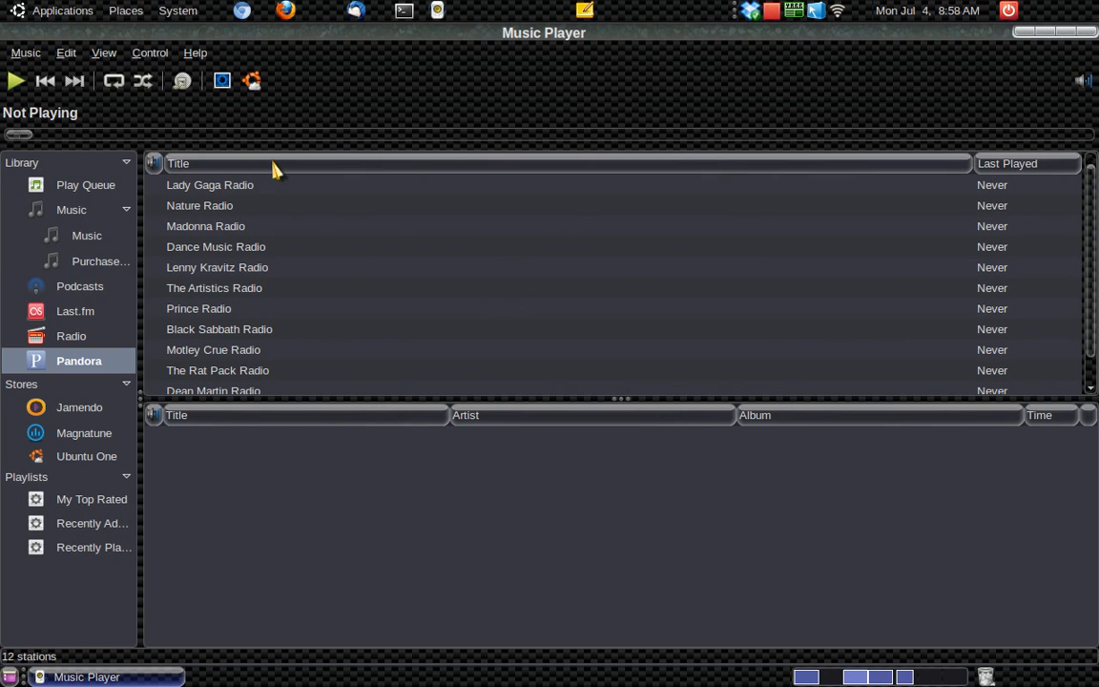
mouse_move(1074, 225)
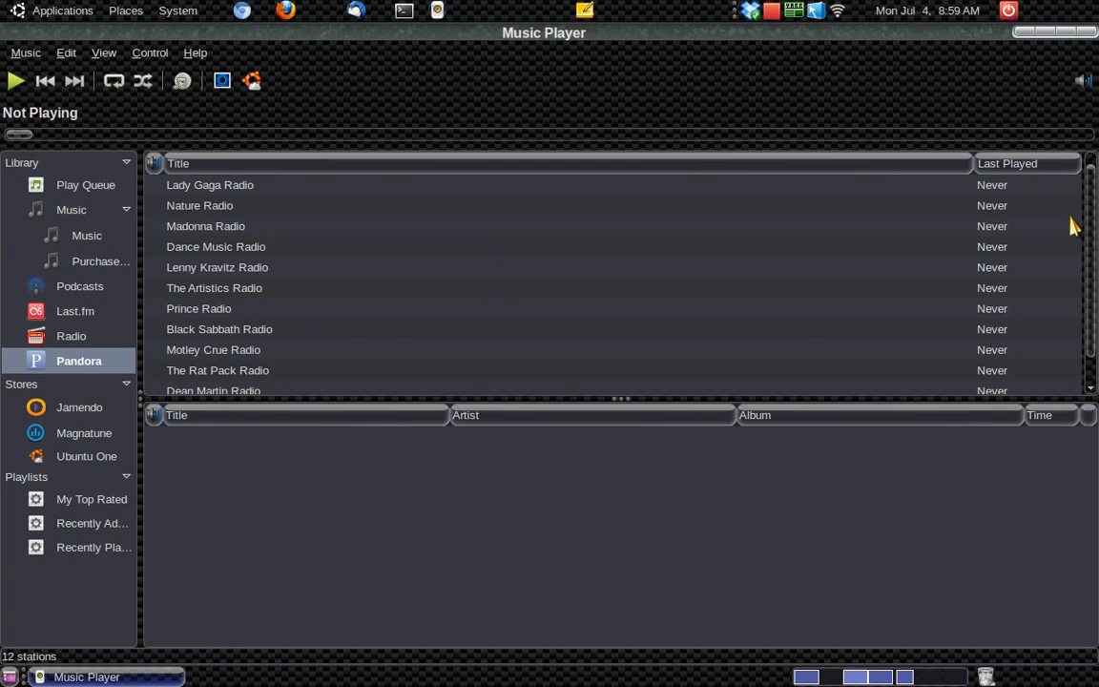
mouse_move(1091, 221)
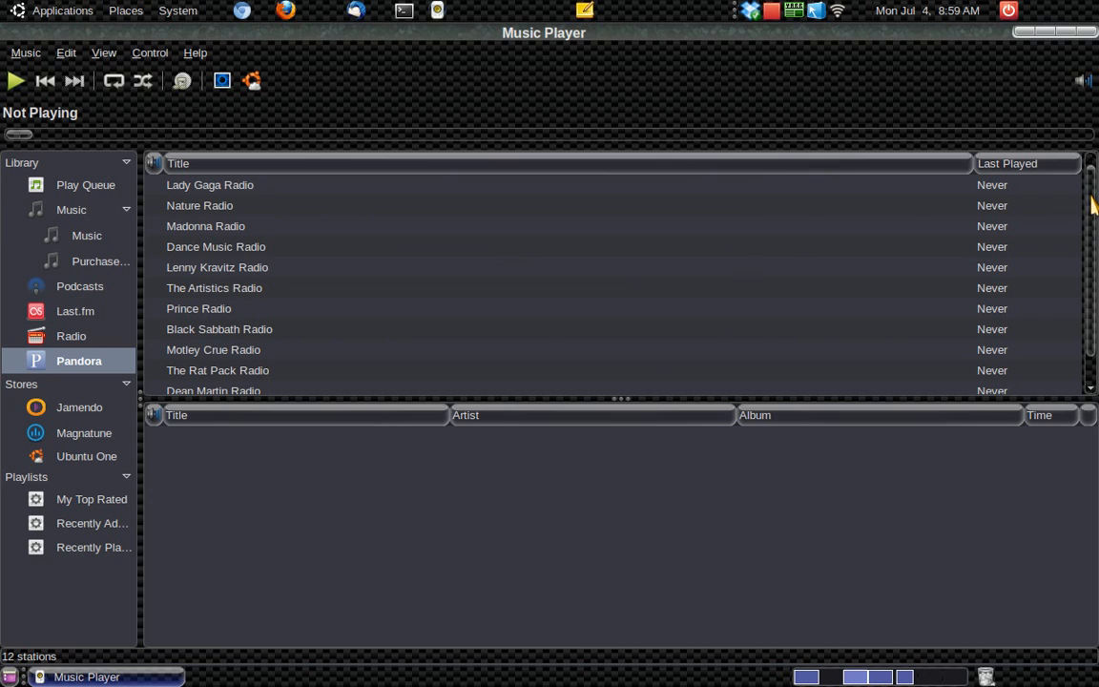
mouse_move(204, 271)
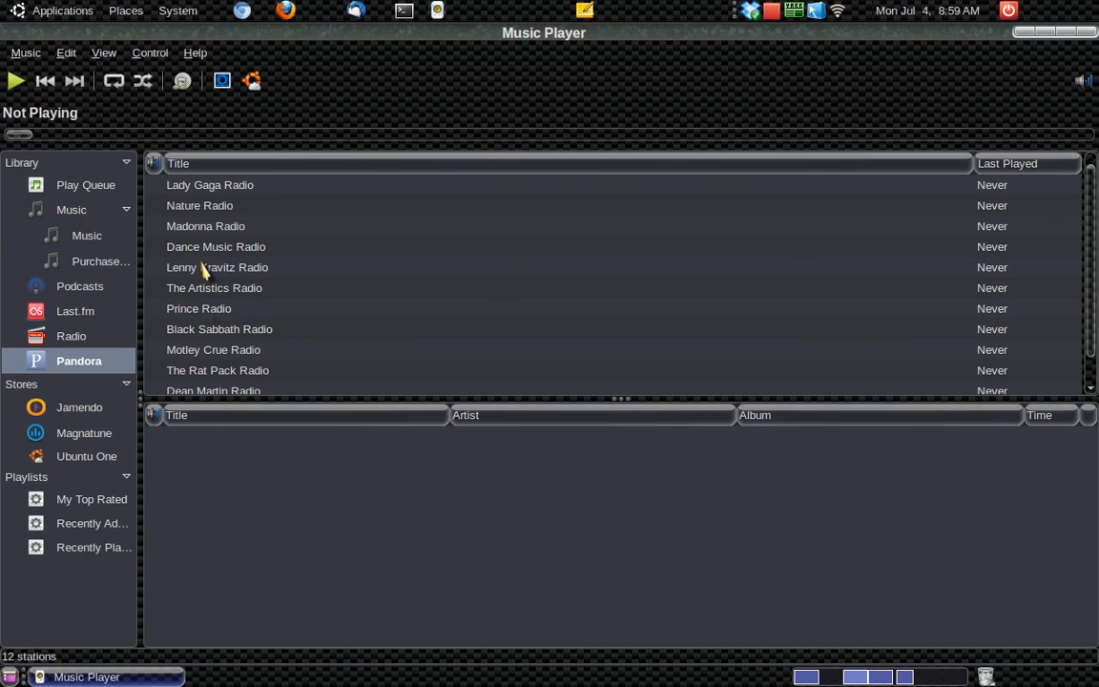
Start playing the Prince Radio station from the station list.
left_click(199, 309)
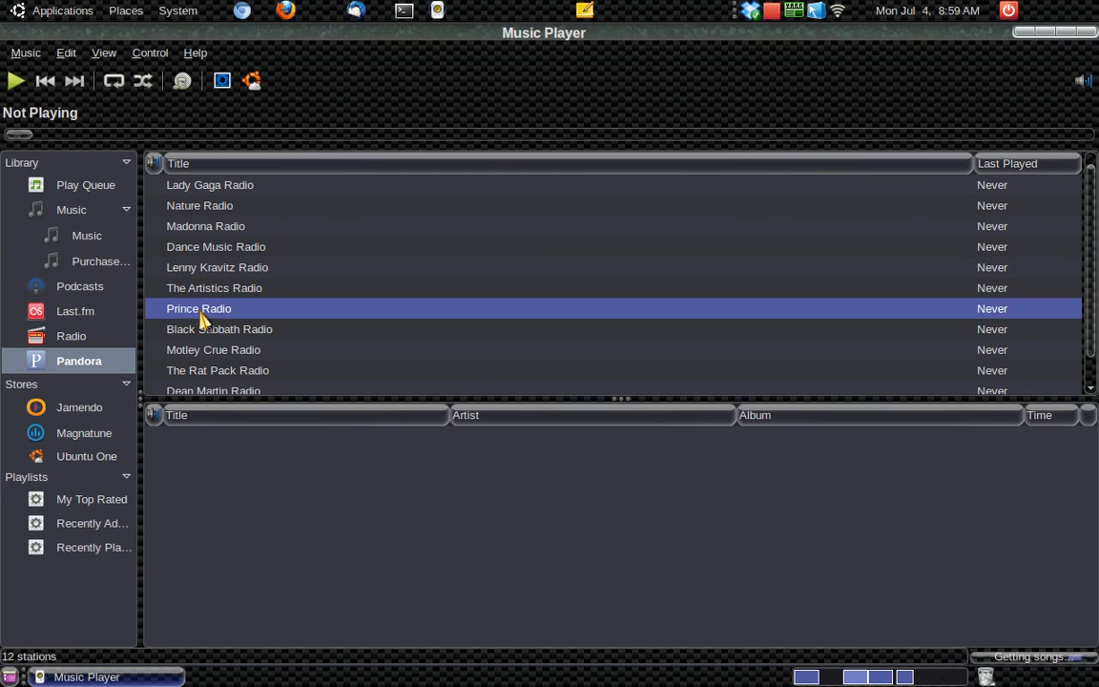
double_click(198, 310)
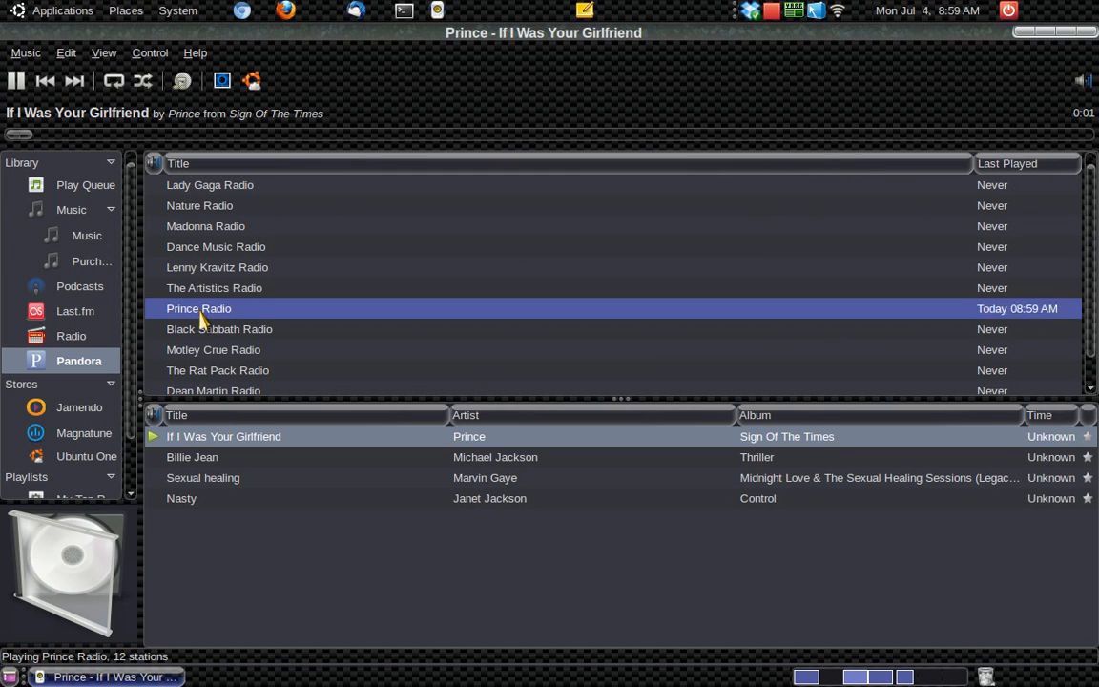
left_click(1083, 80)
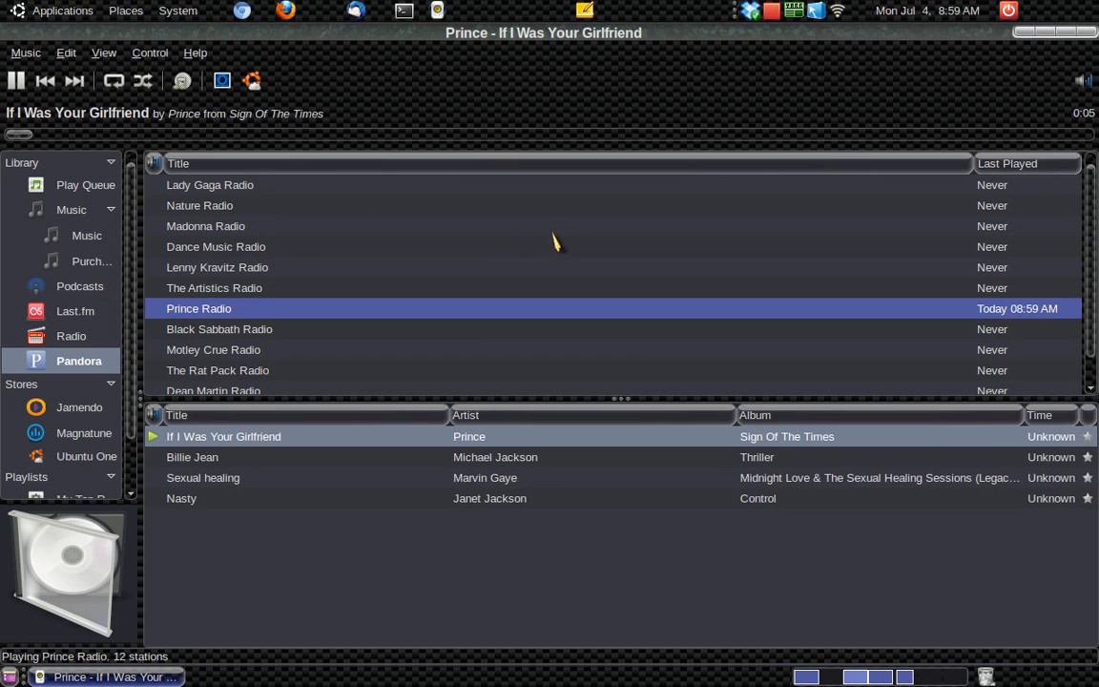
mouse_move(270, 478)
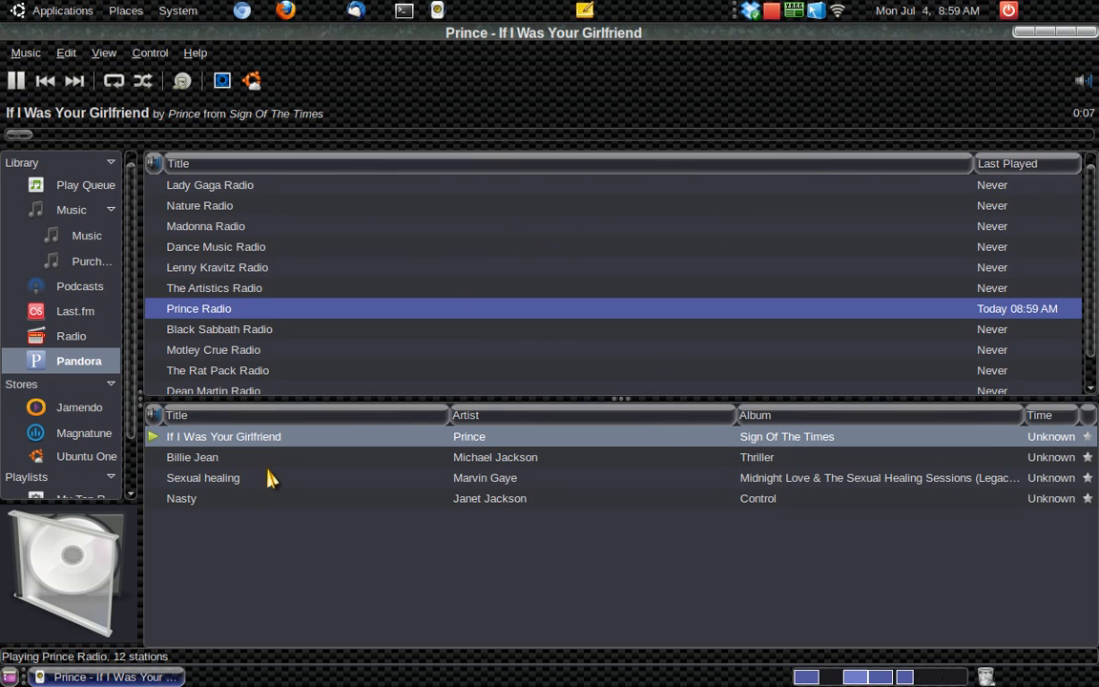
Switch playback to Michael Jackson's Billie Jean from the station's track queue.
left_click(191, 458)
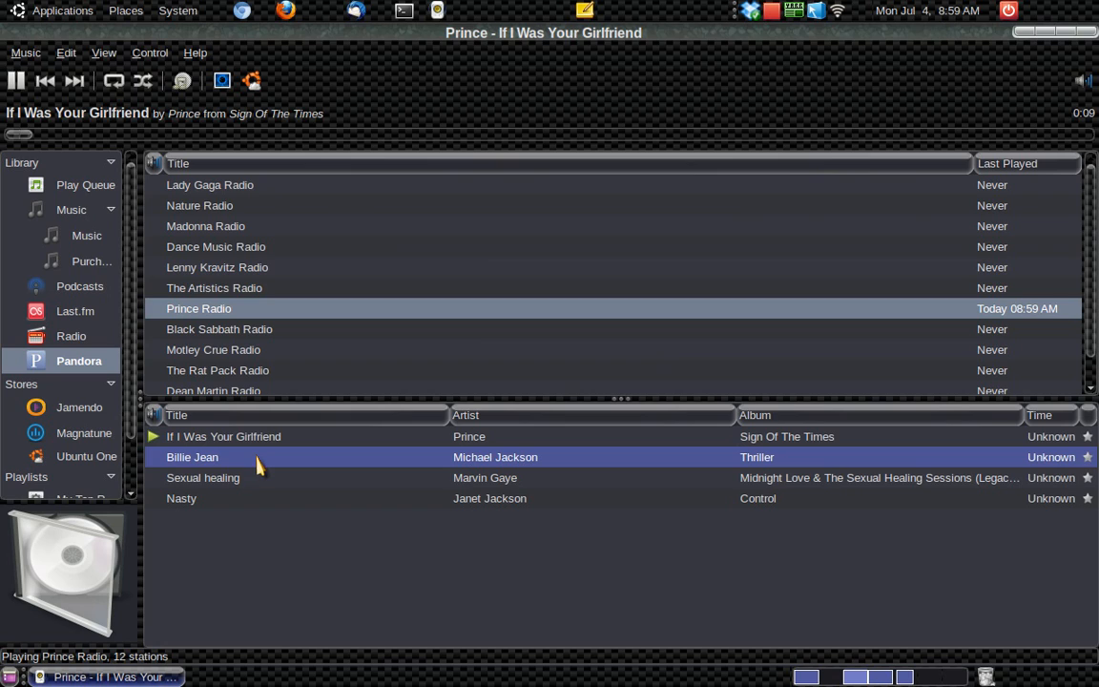
double_click(223, 458)
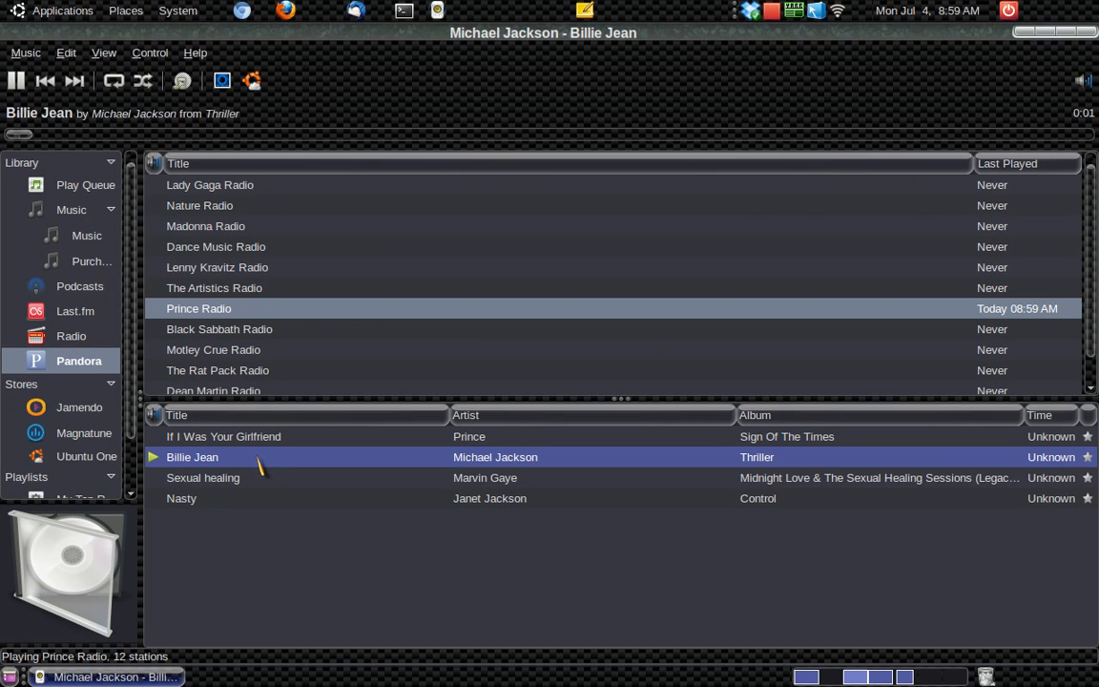